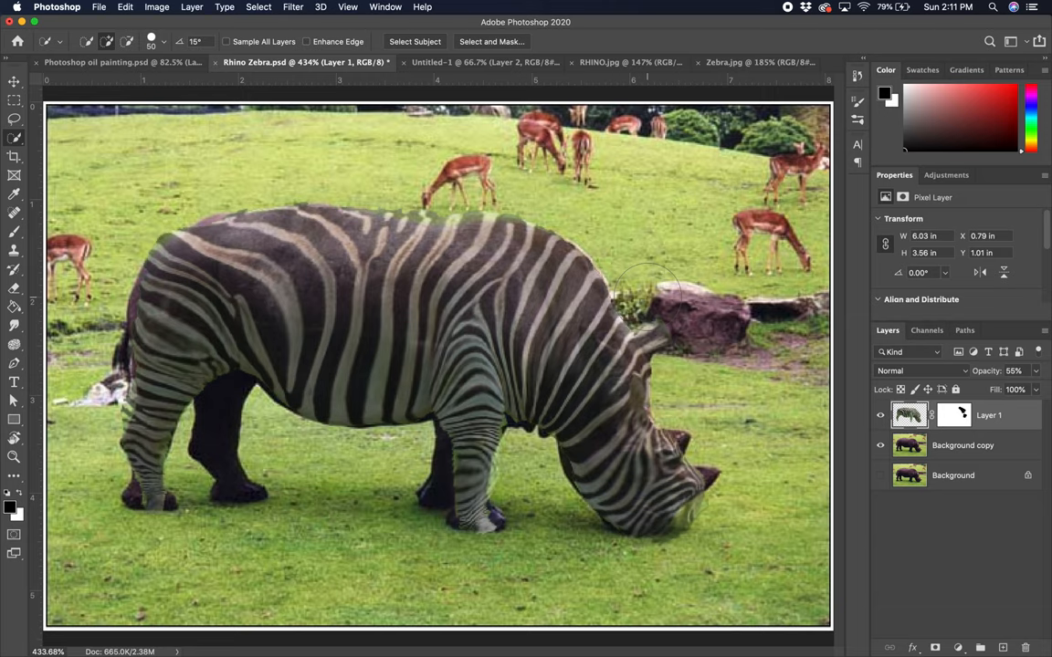
mouse_move(422, 216)
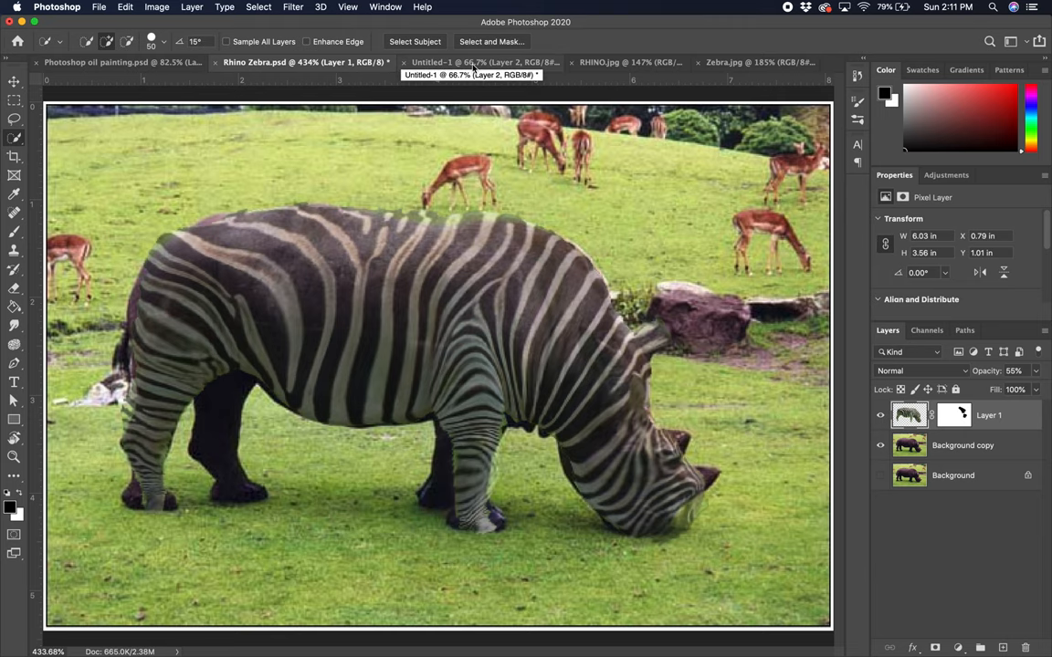
- Compare the RHINO.jpg and Zebra.jpg documents, ending on the zebra photo
click(475, 62)
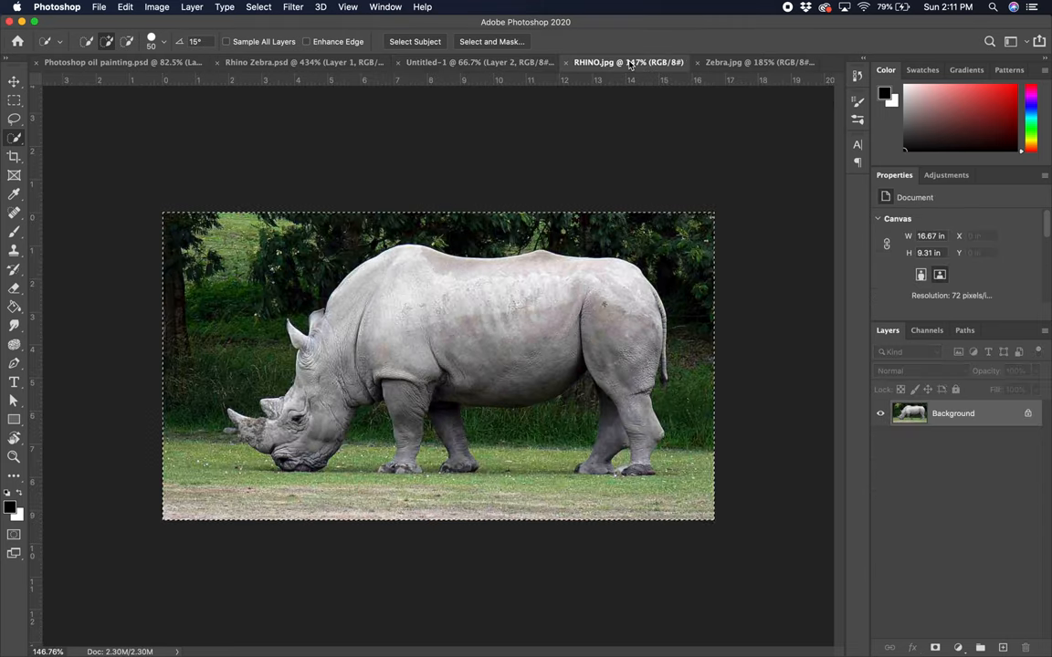
click(748, 62)
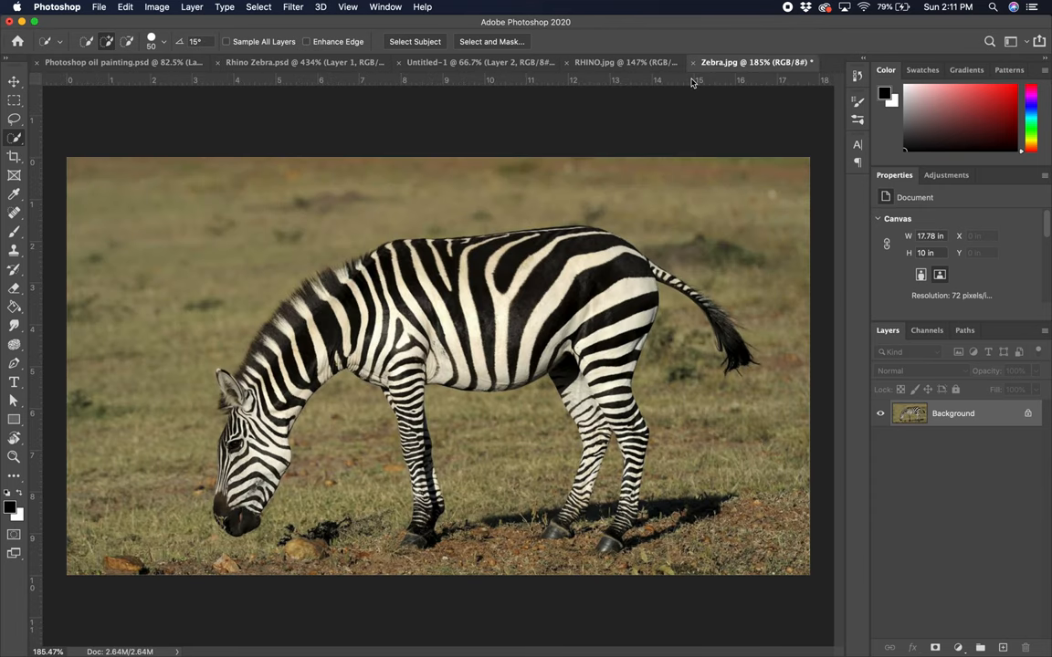
mouse_move(628, 62)
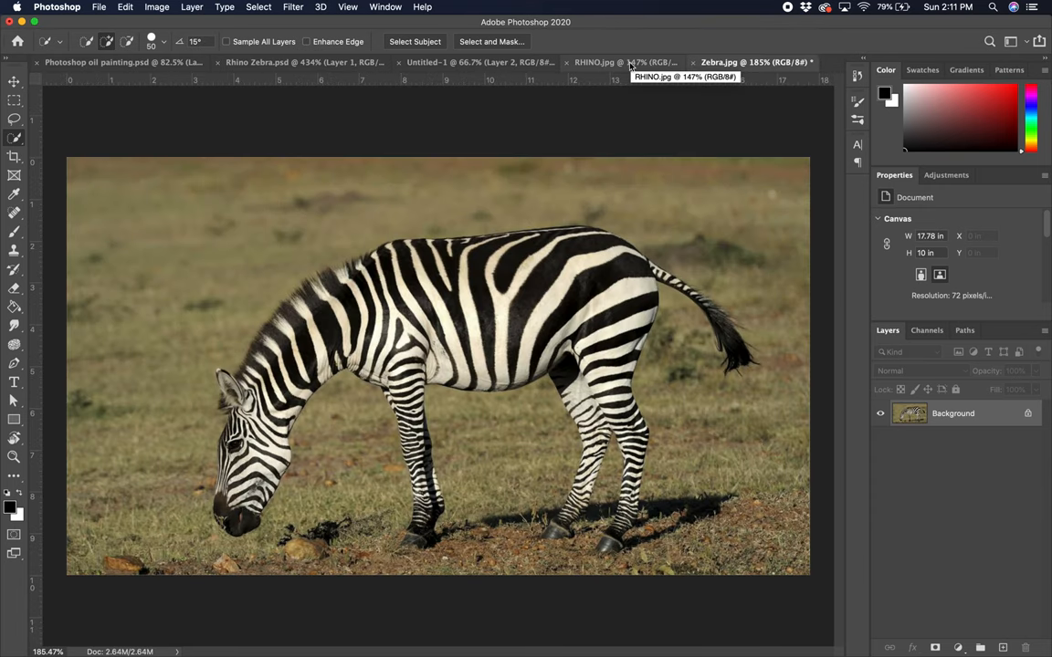
click(625, 63)
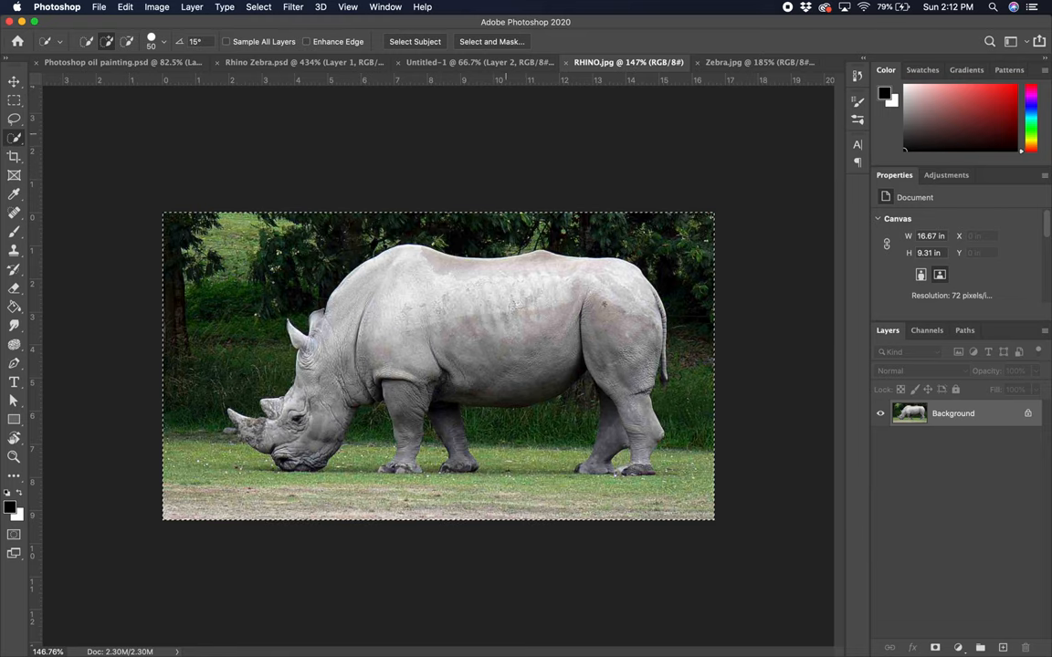
mouse_move(666, 285)
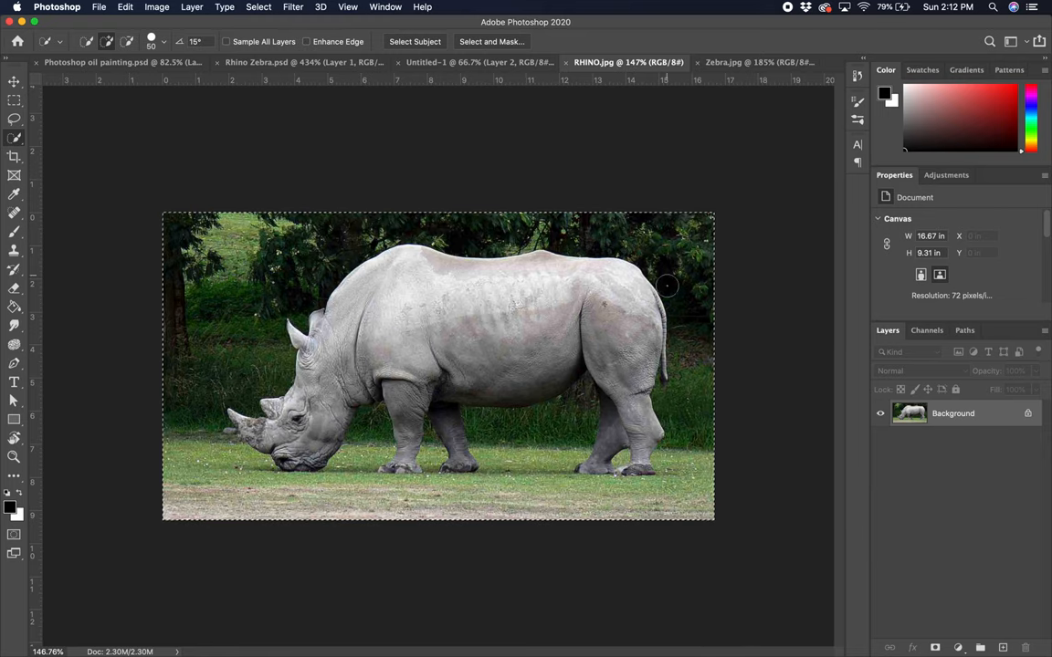
click(748, 62)
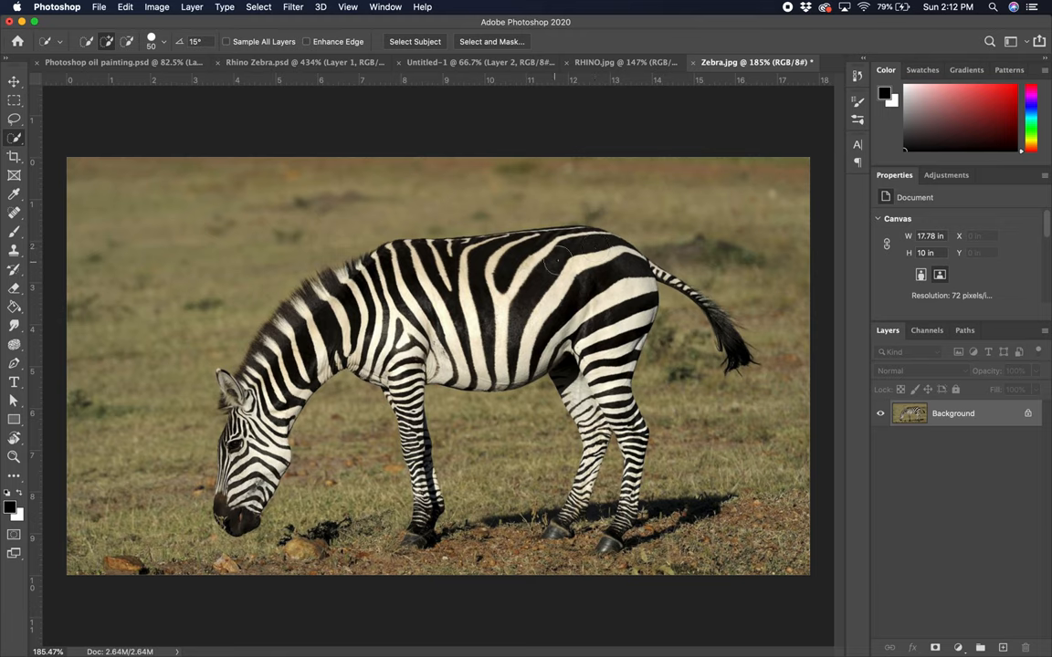
mouse_move(631, 96)
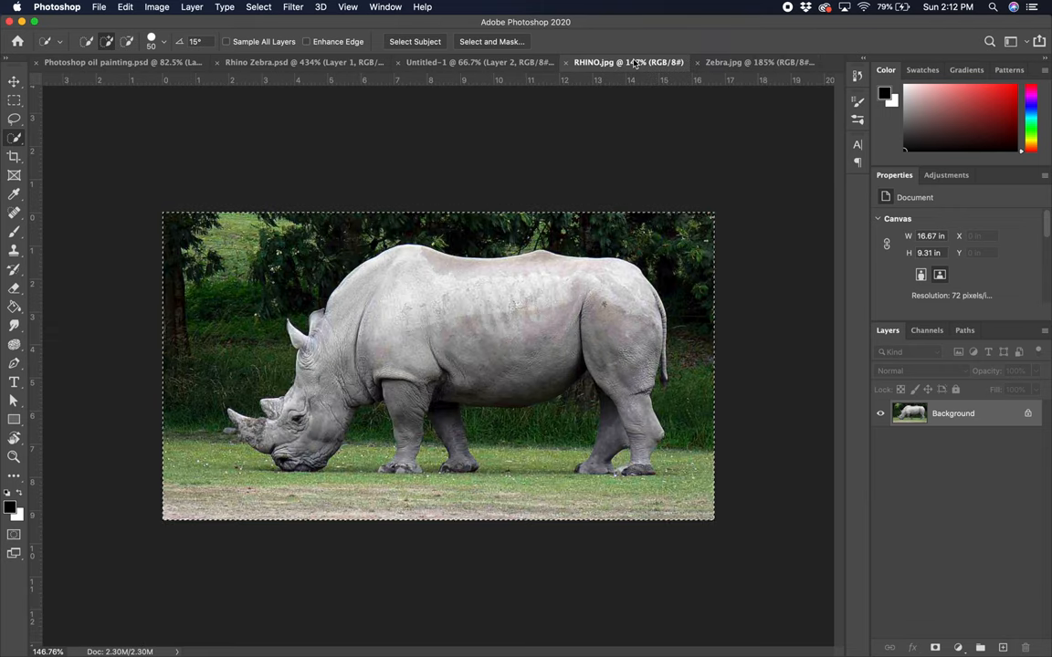
mouse_move(737, 77)
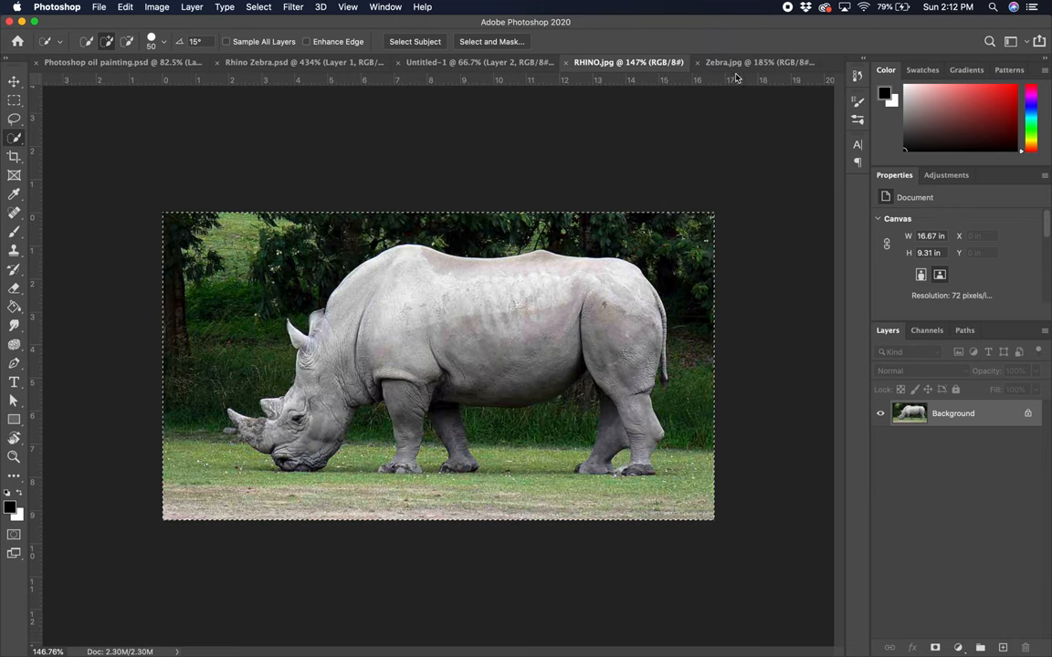
click(748, 62)
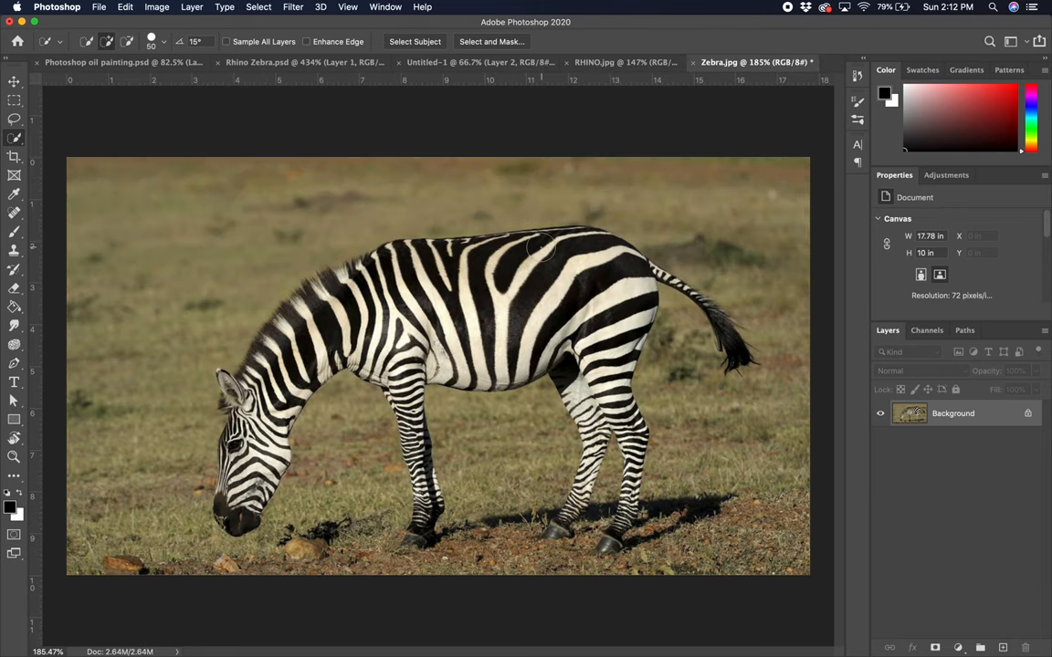
mouse_move(613, 168)
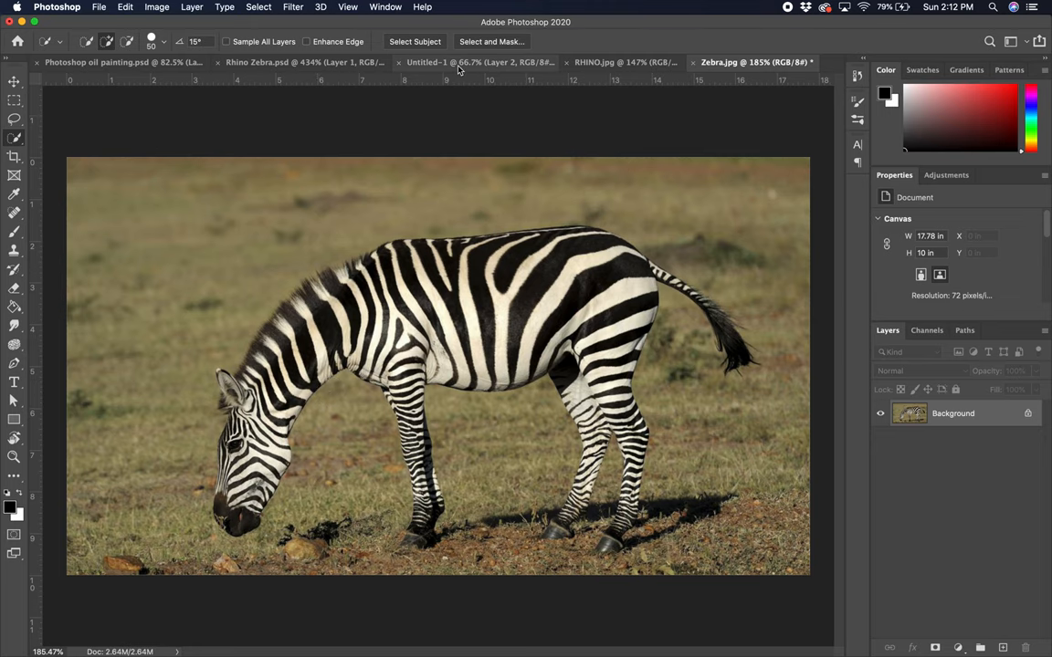
- Close RHINO.jpg and use Select Subject to select the zebra
click(475, 62)
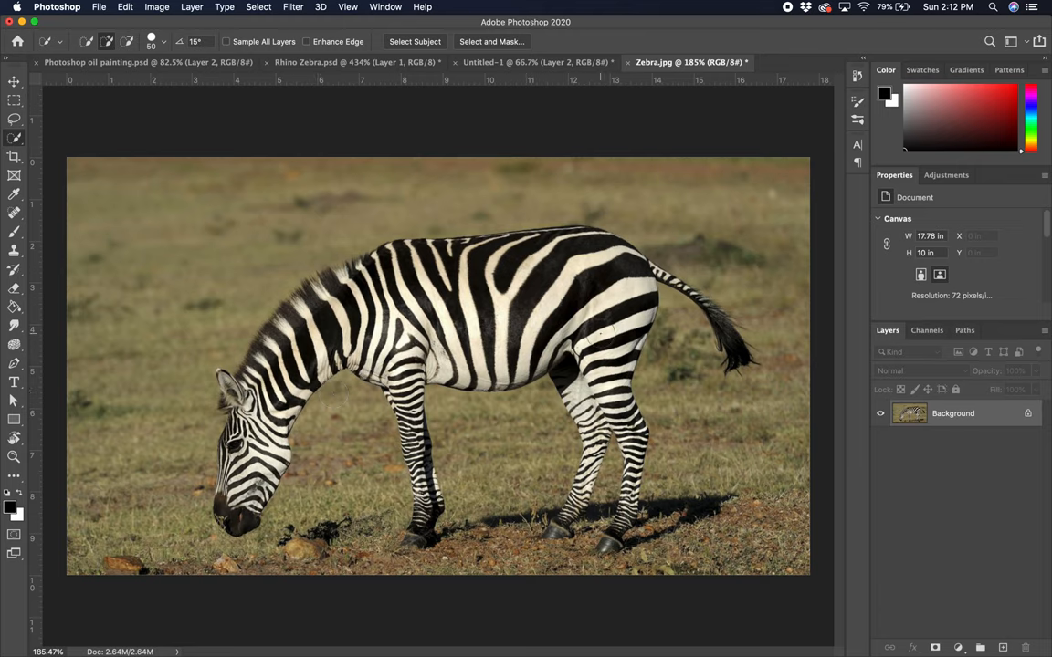
mouse_move(780, 211)
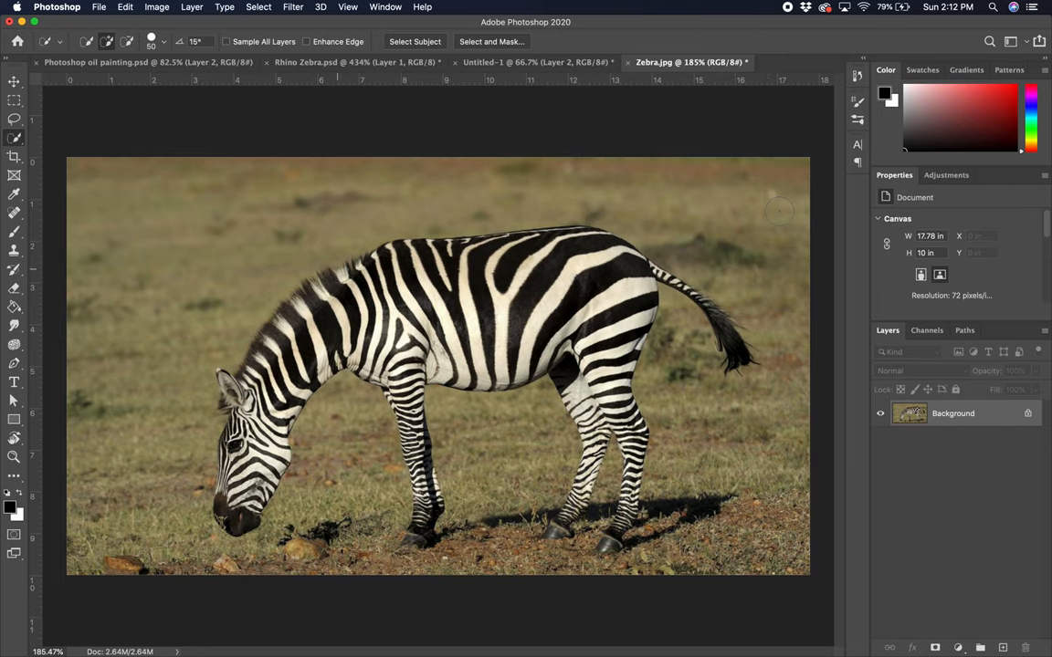
mouse_move(307, 119)
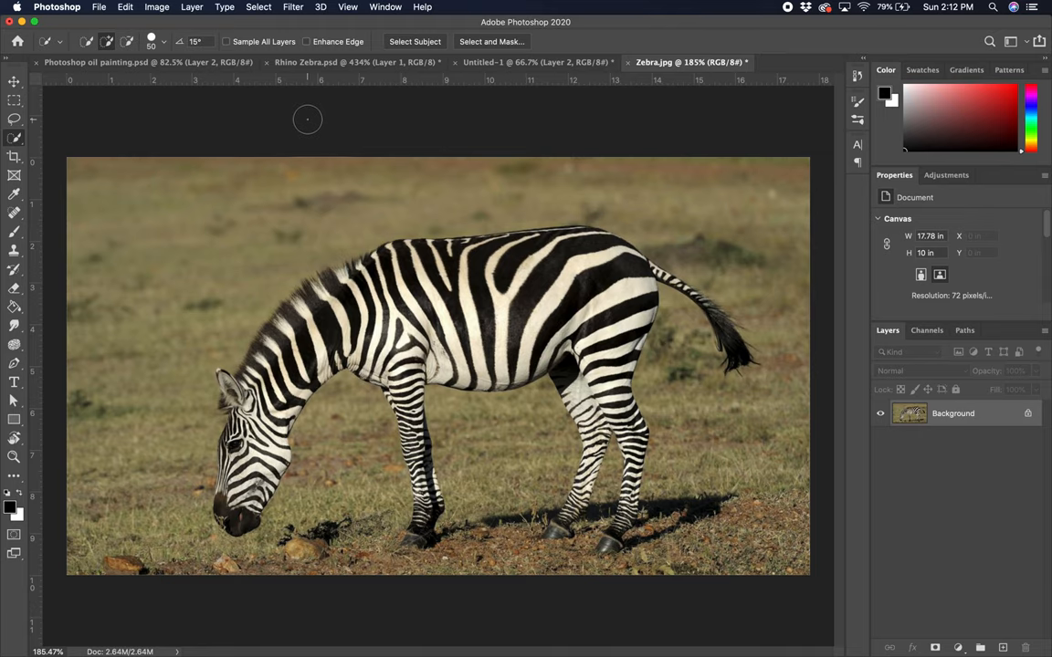
click(414, 41)
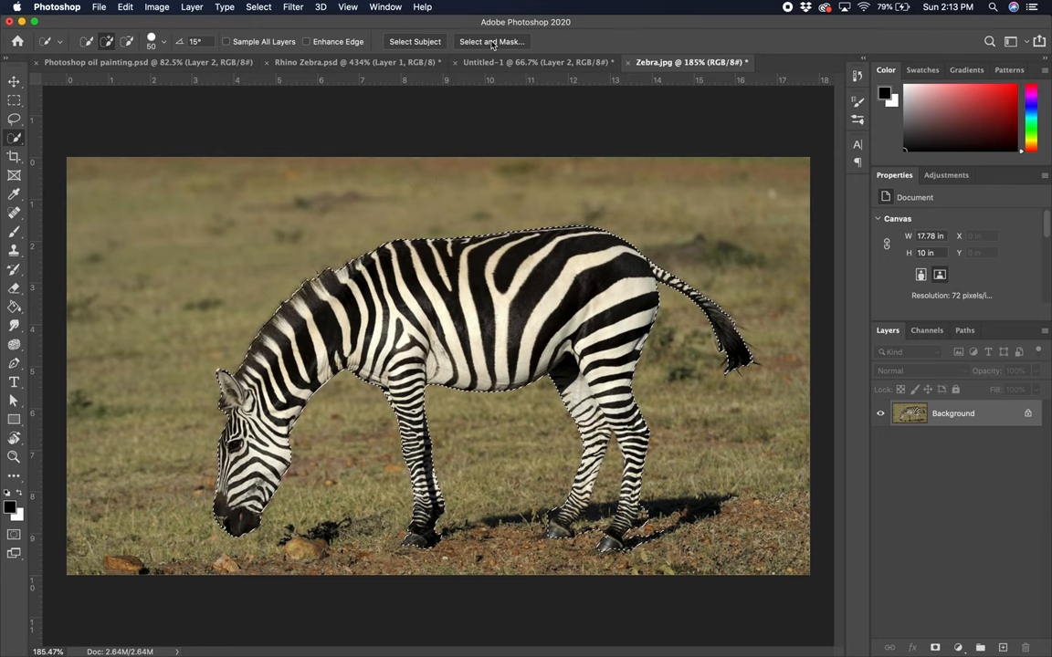
- Open Select and Mask on the zebra selection
click(491, 41)
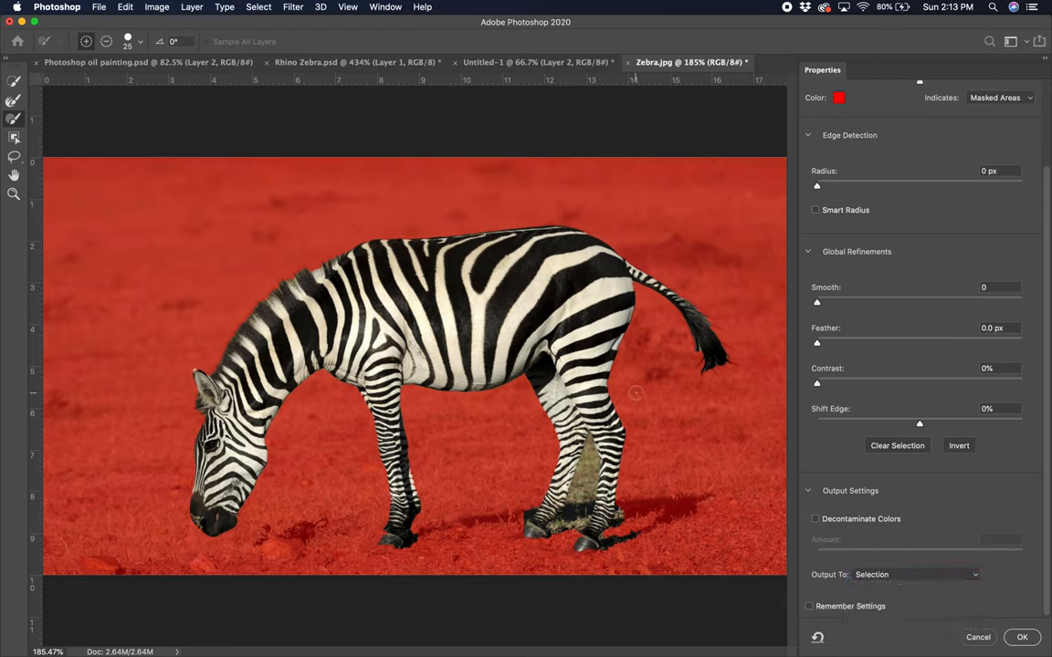
mouse_move(316, 118)
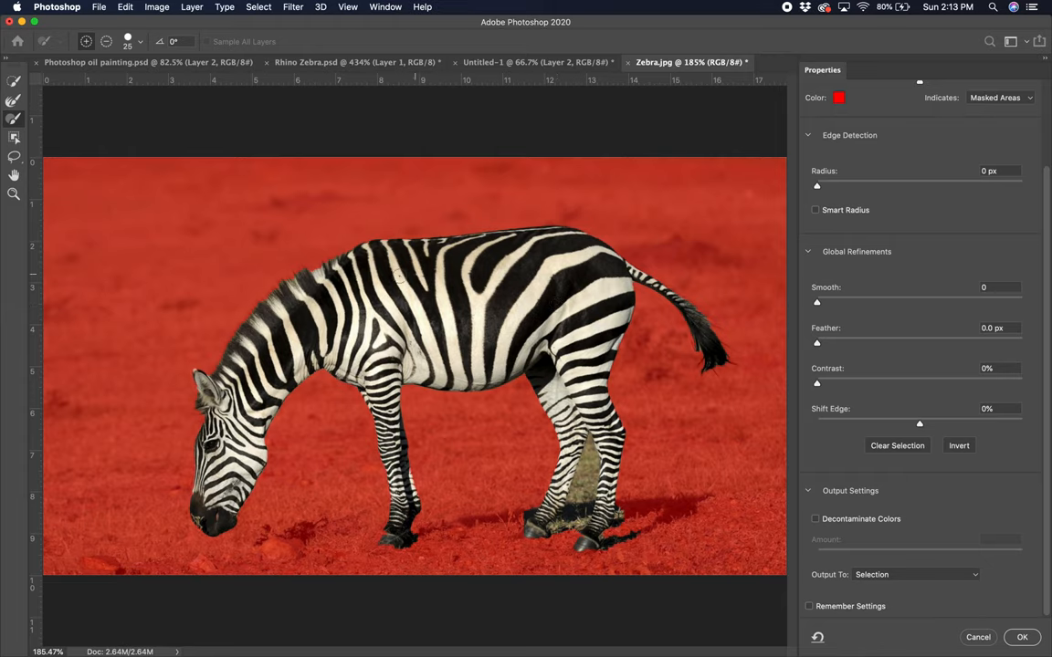
mouse_move(35, 117)
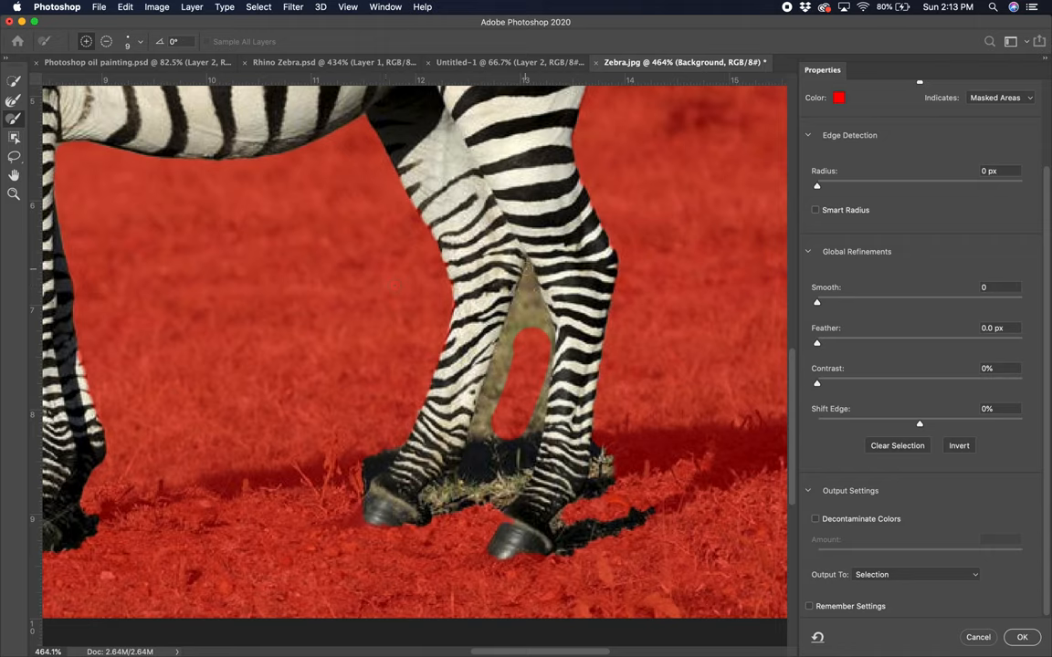
mouse_move(529, 274)
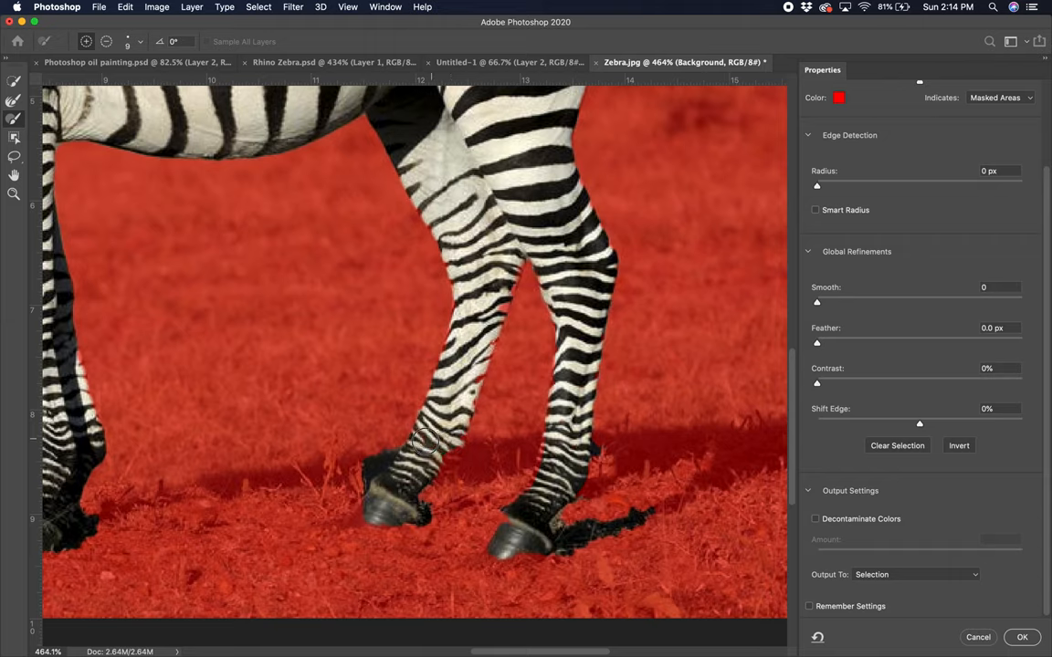
mouse_move(364, 476)
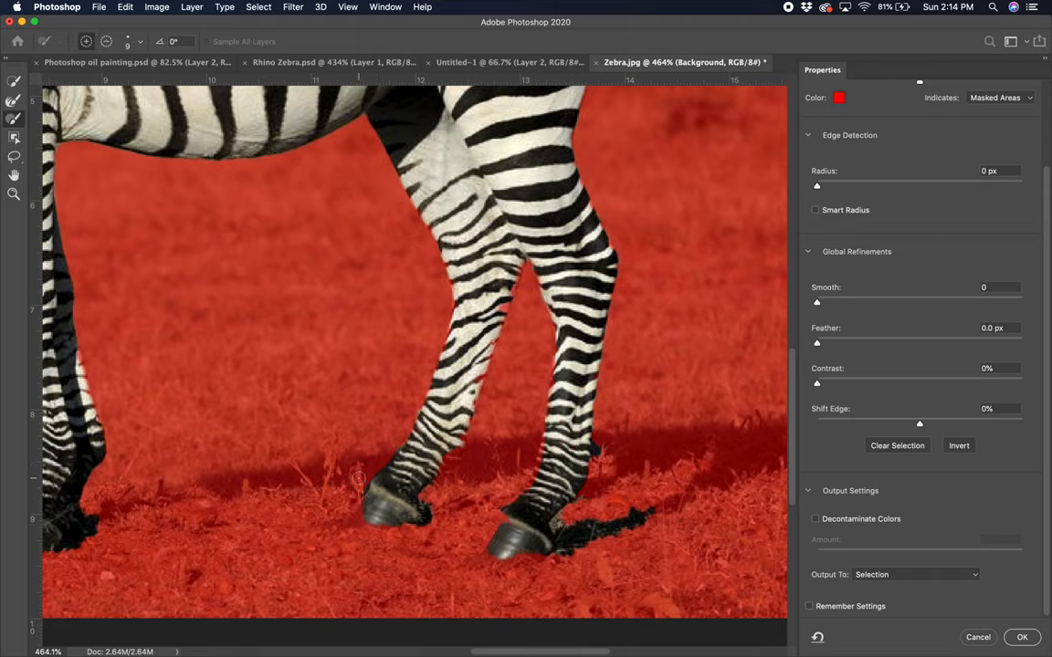
mouse_move(600, 522)
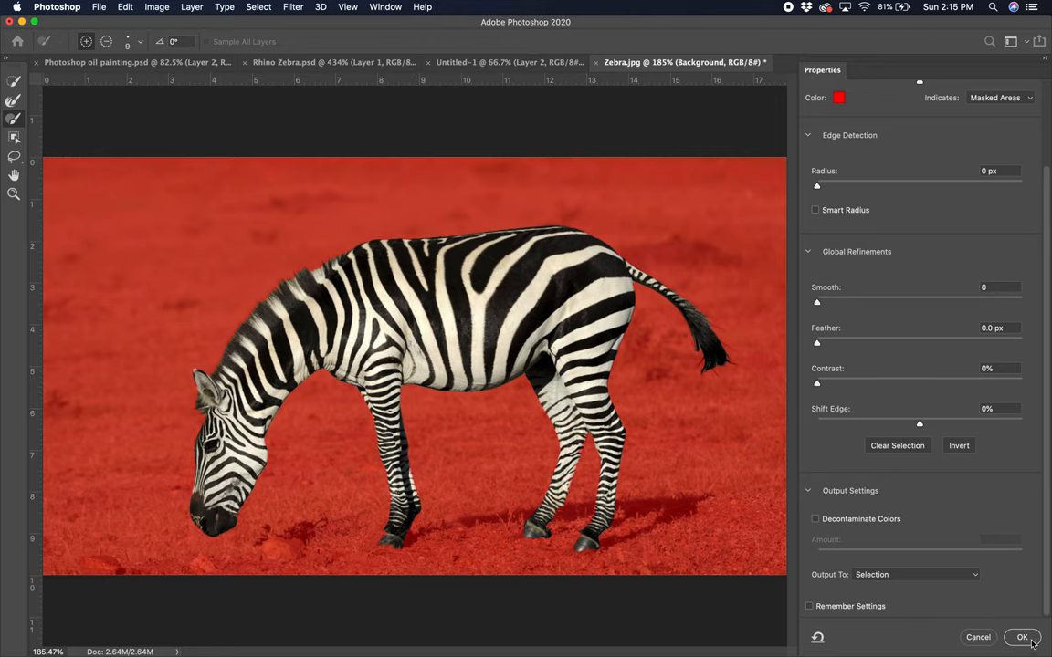
- Apply the refined zebra selection and paste it into the Untitled-1 composite
click(1021, 637)
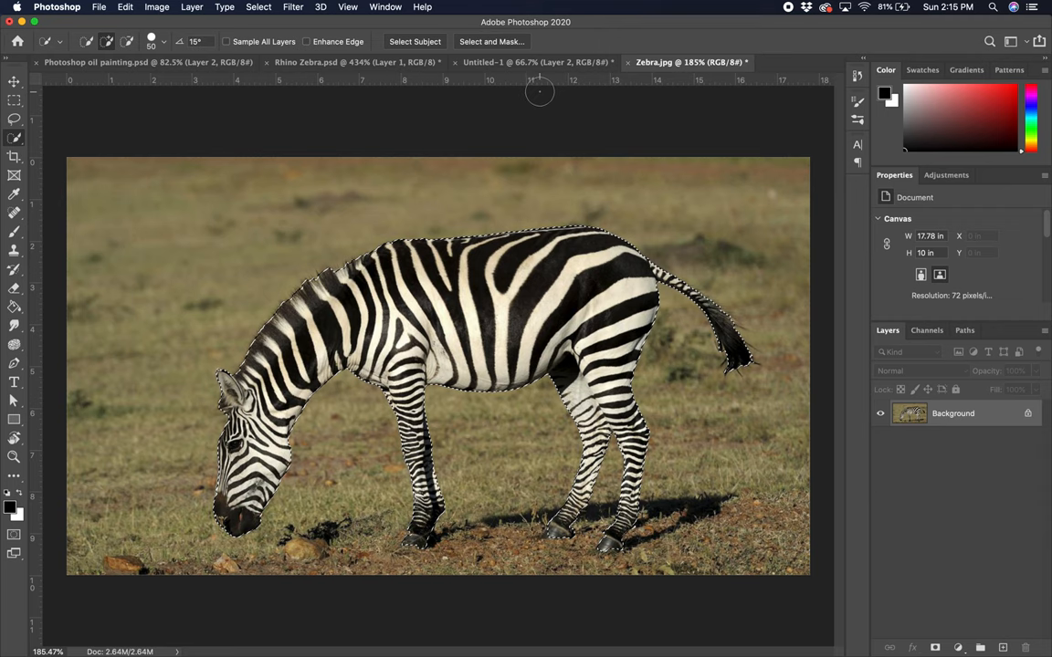
click(536, 62)
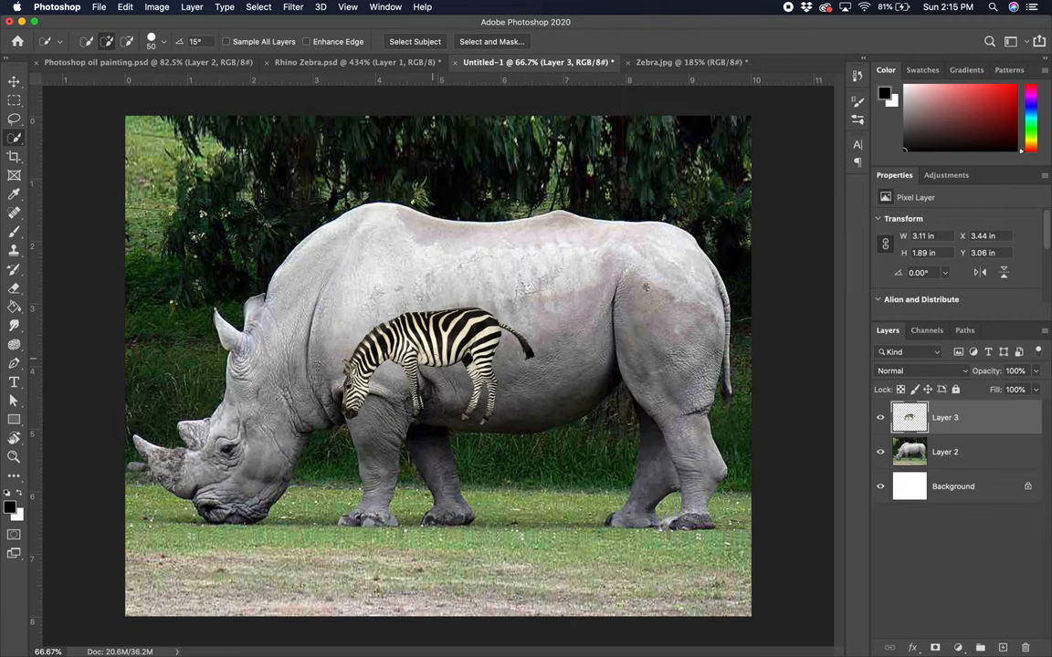
- Move, widen and stretch the zebra downward so it covers the rhino's body
click(14, 81)
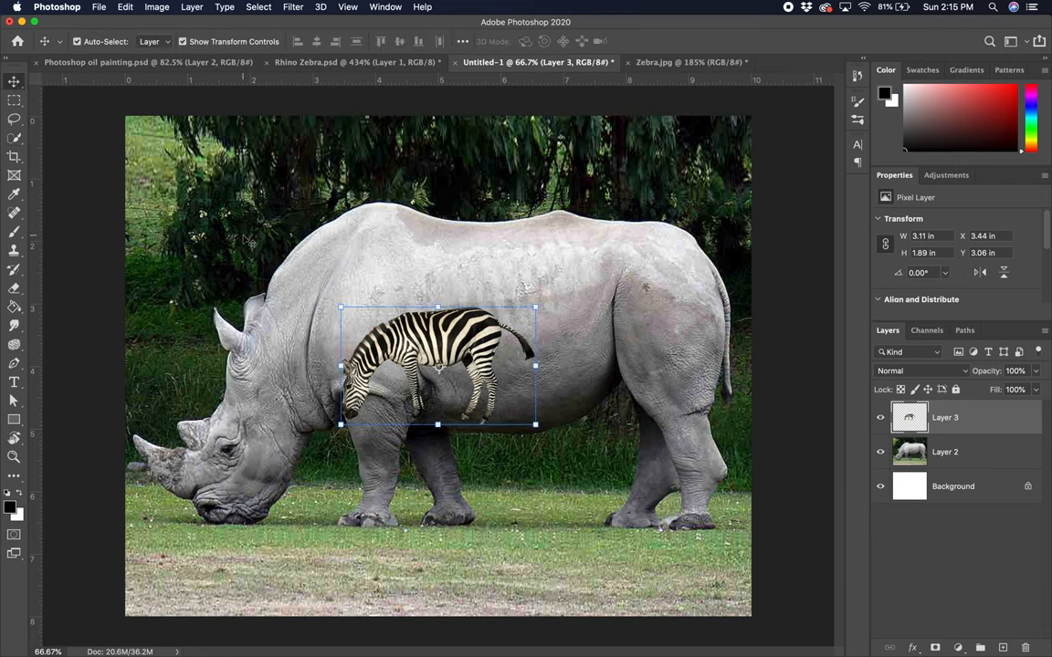
drag(340, 307, 223, 236)
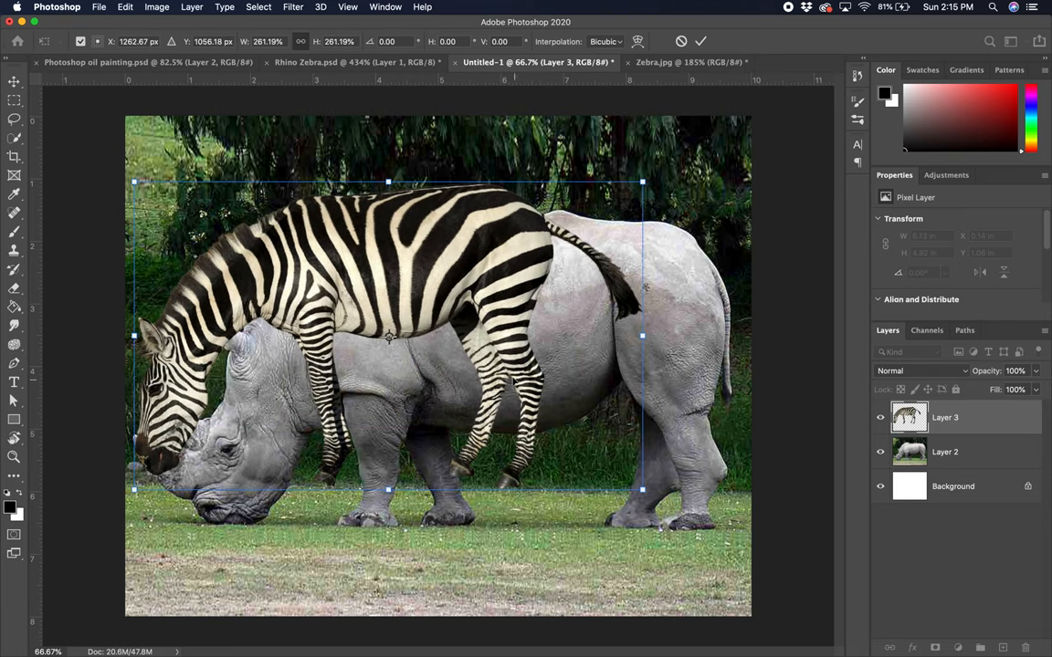
drag(388, 338, 481, 374)
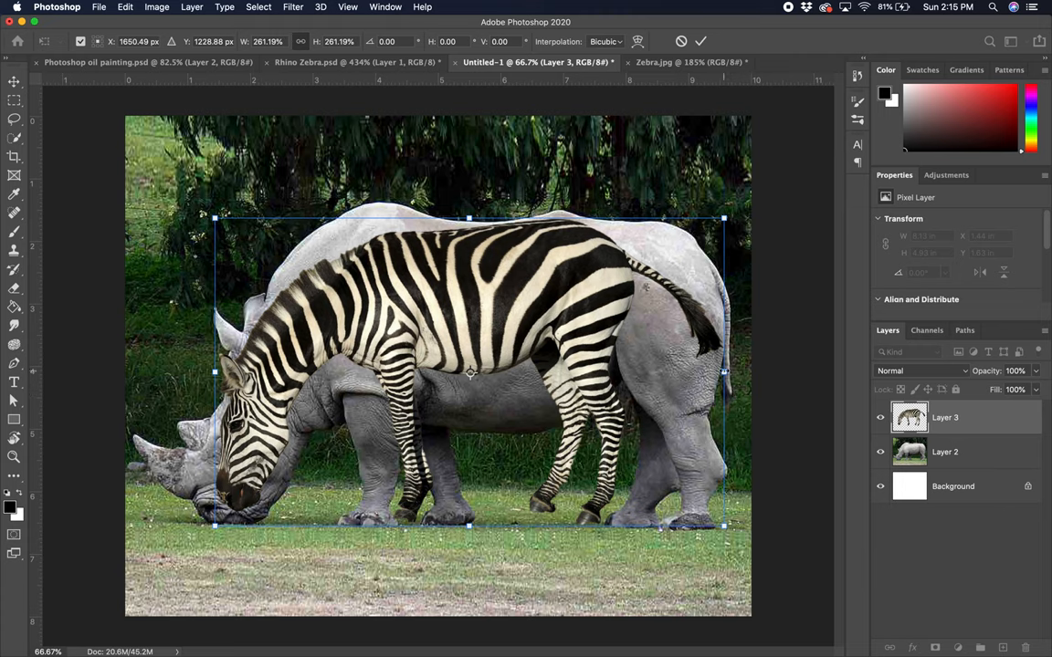
drag(724, 371, 794, 371)
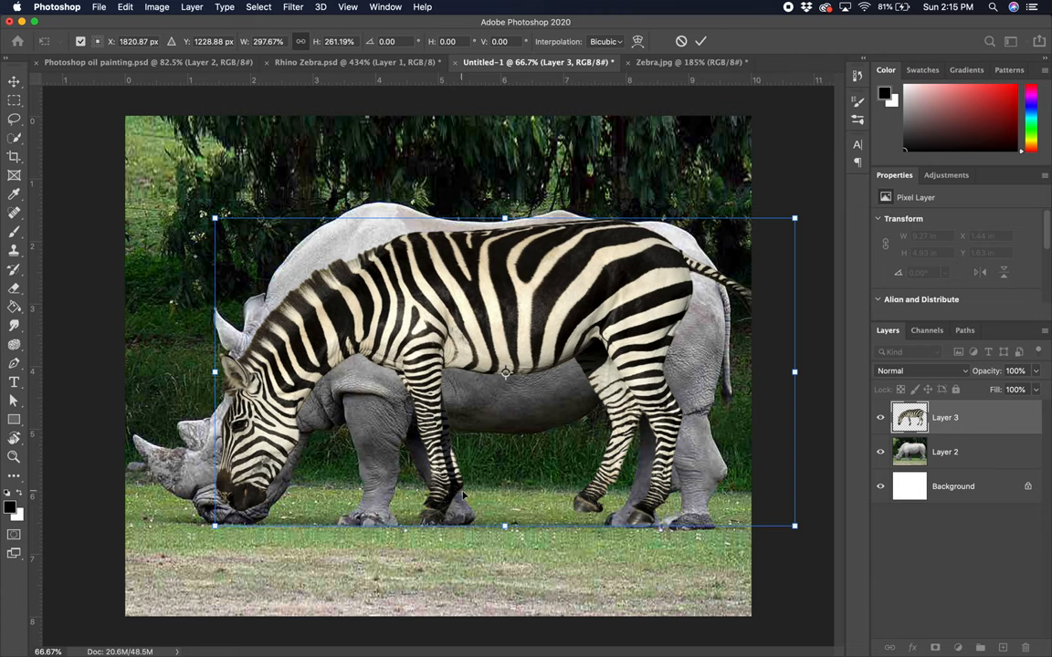
drag(505, 526, 490, 539)
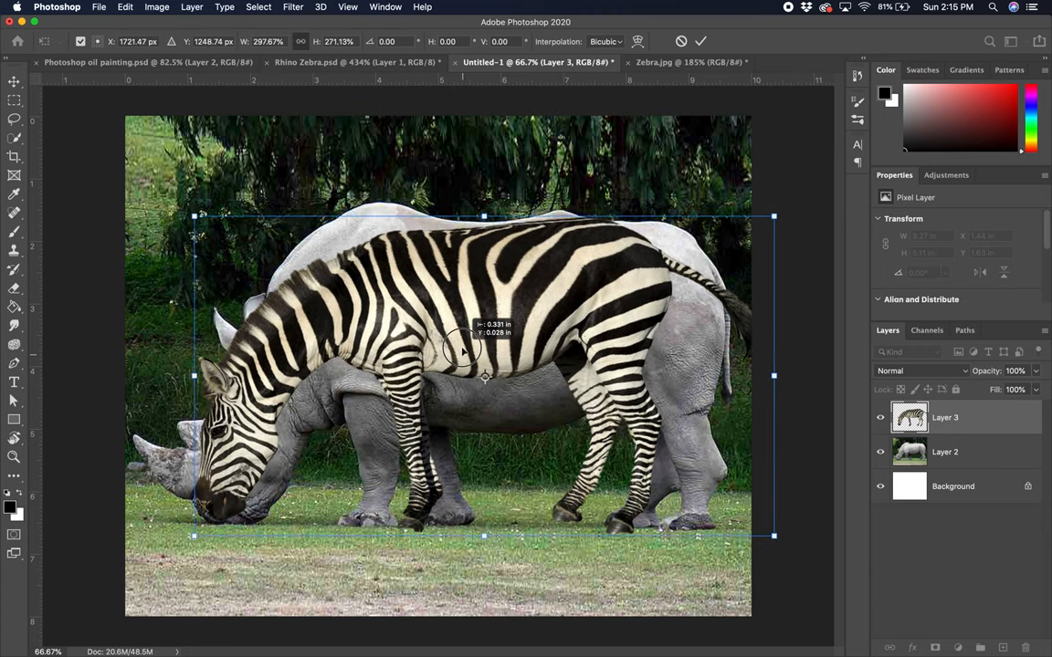
drag(461, 352, 429, 374)
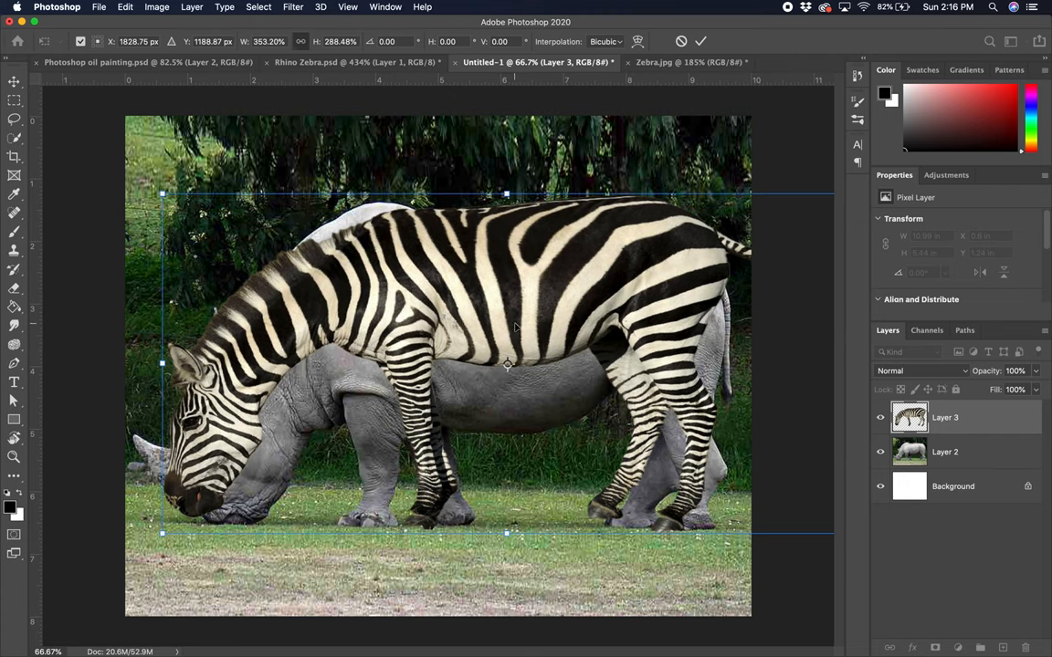
drag(507, 532, 507, 547)
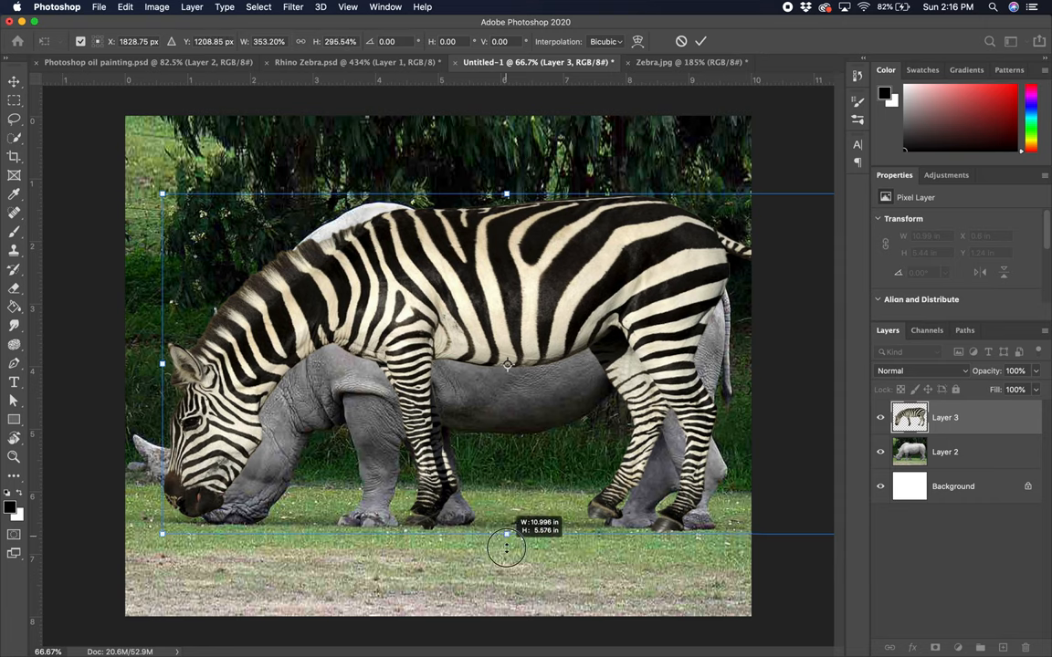
drag(506, 534, 506, 552)
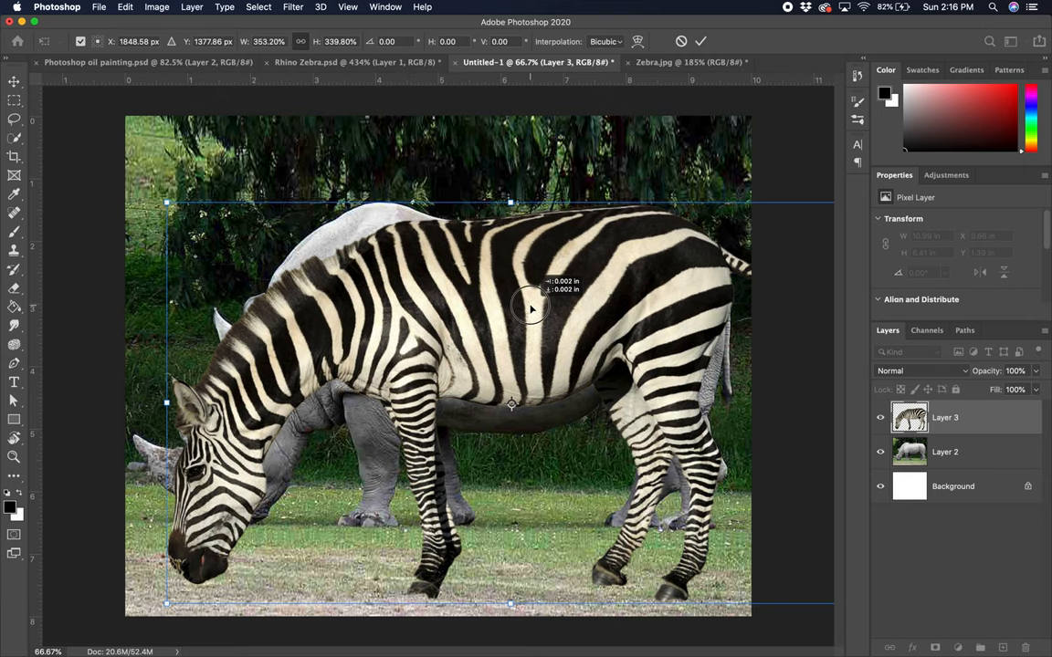
drag(531, 308, 519, 310)
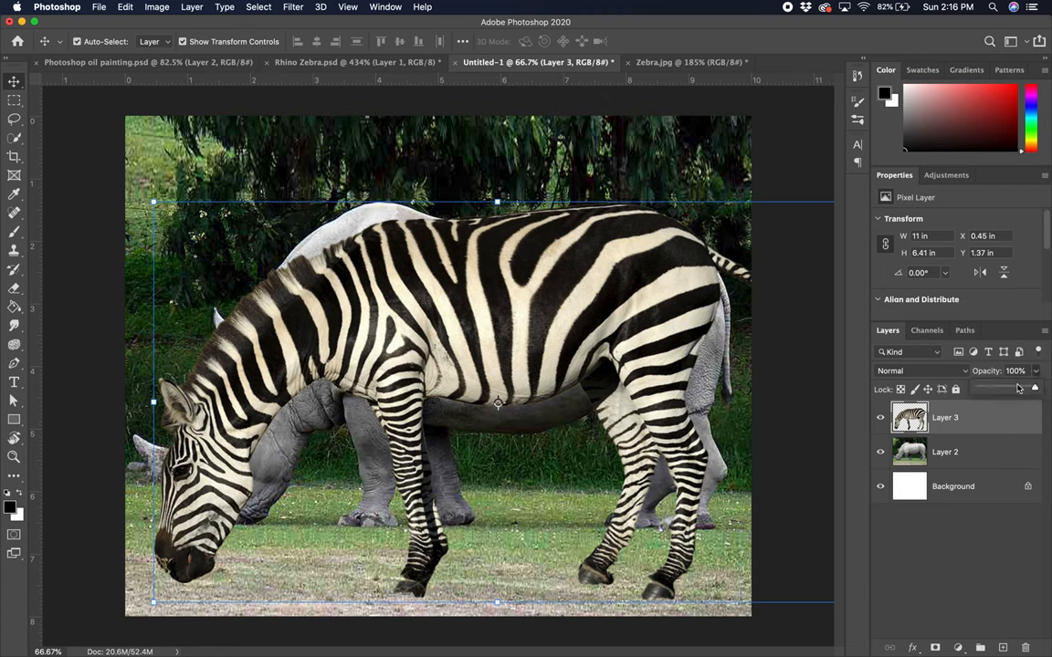
- Lower the zebra layer's opacity to 58%
drag(1027, 389, 1009, 389)
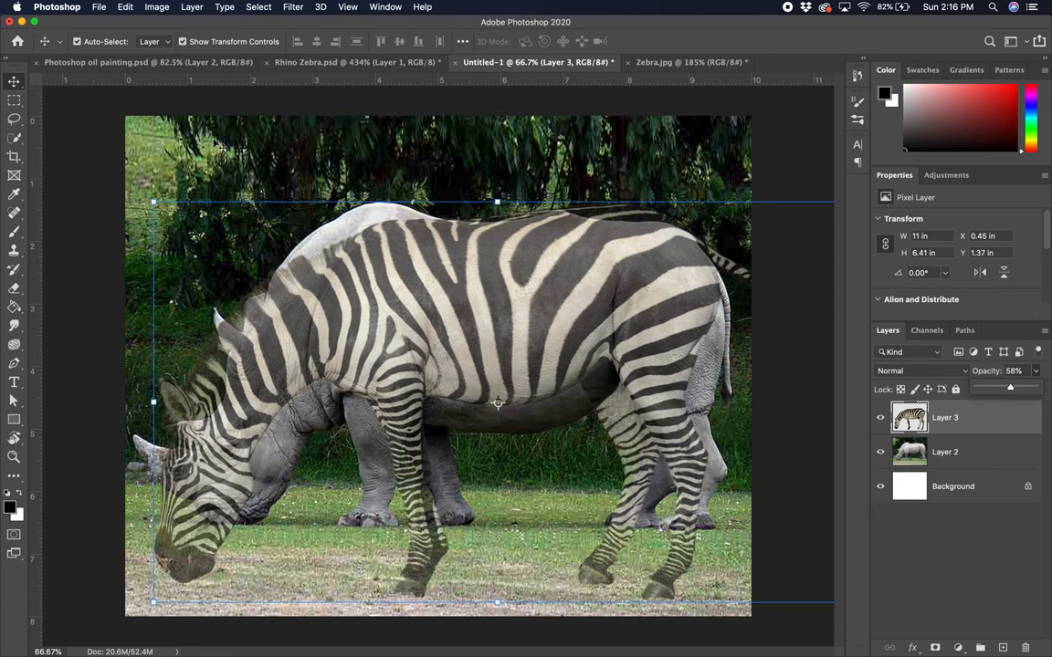
- Open the Edit menu to reach the Transform submenu
click(125, 6)
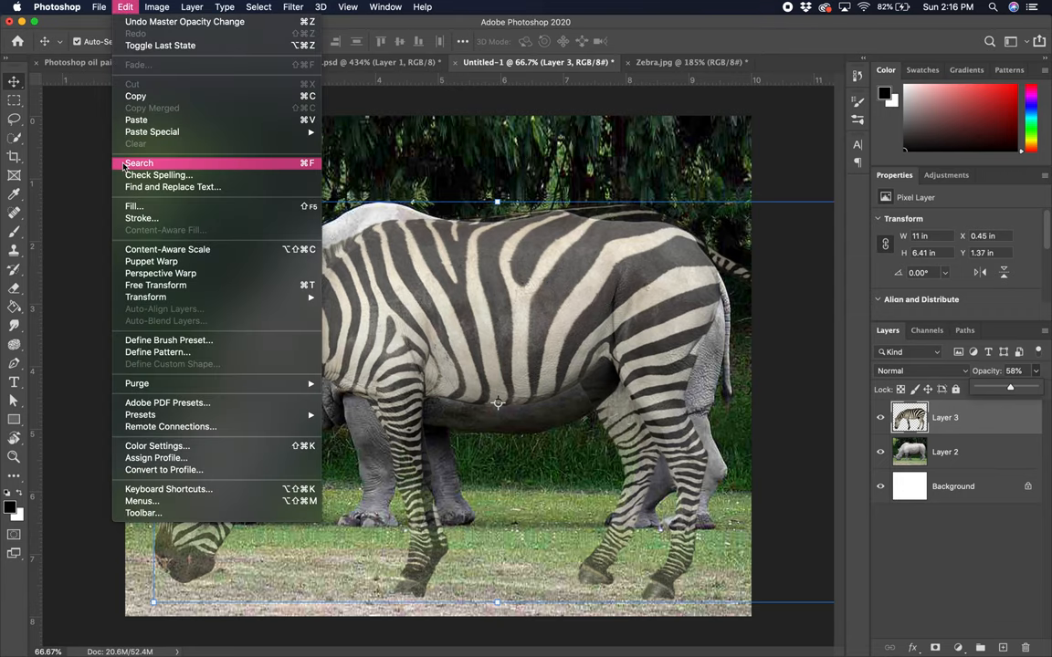
mouse_move(145, 296)
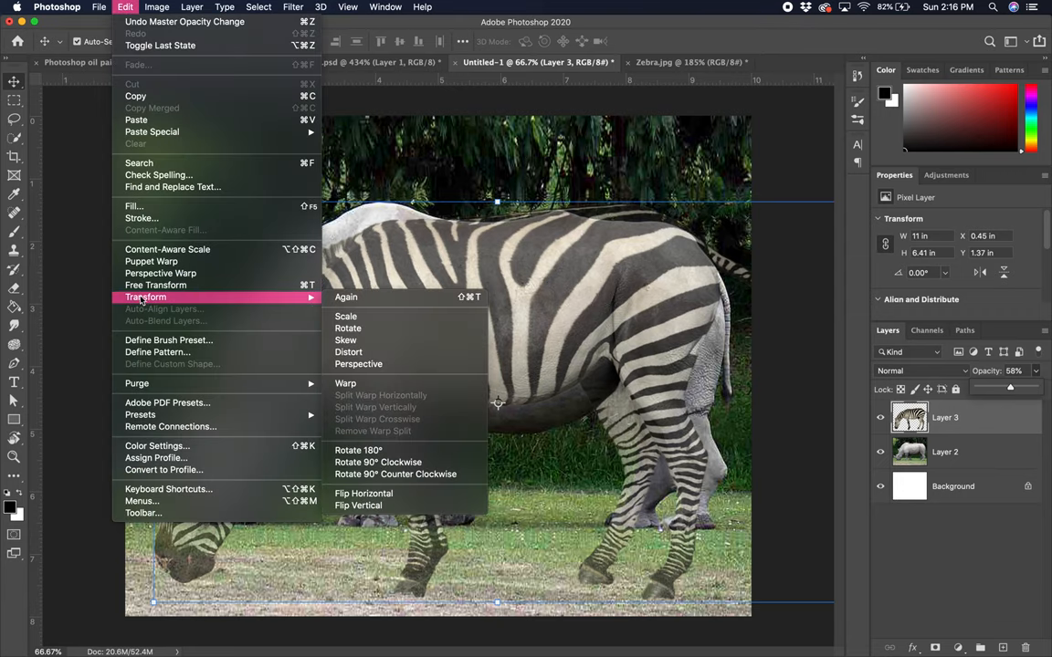
mouse_move(321, 300)
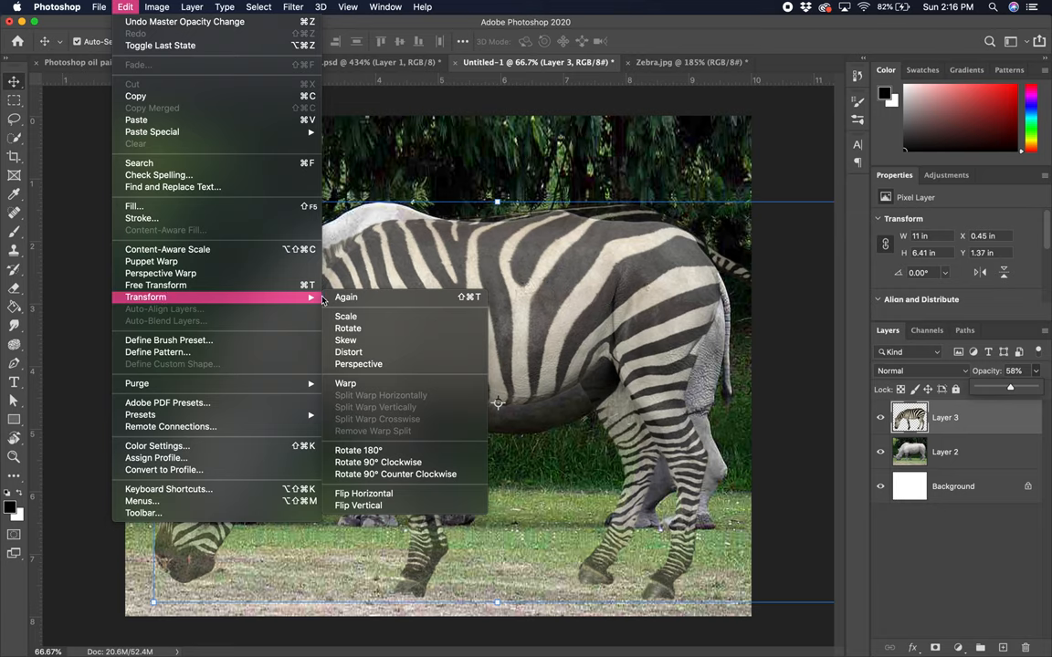
mouse_move(346, 315)
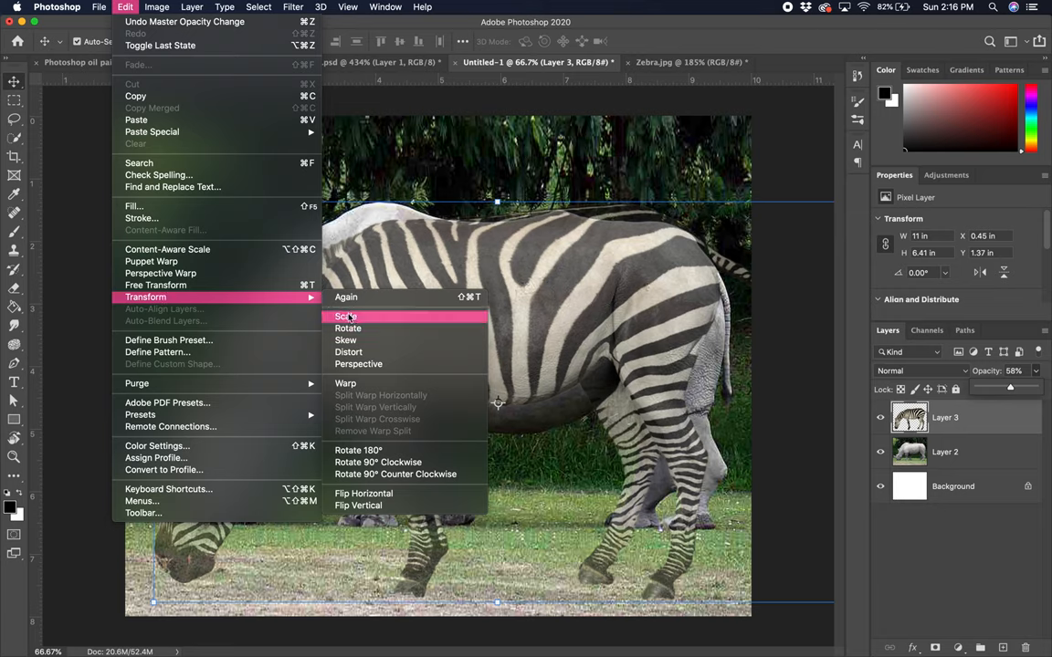
mouse_move(345, 339)
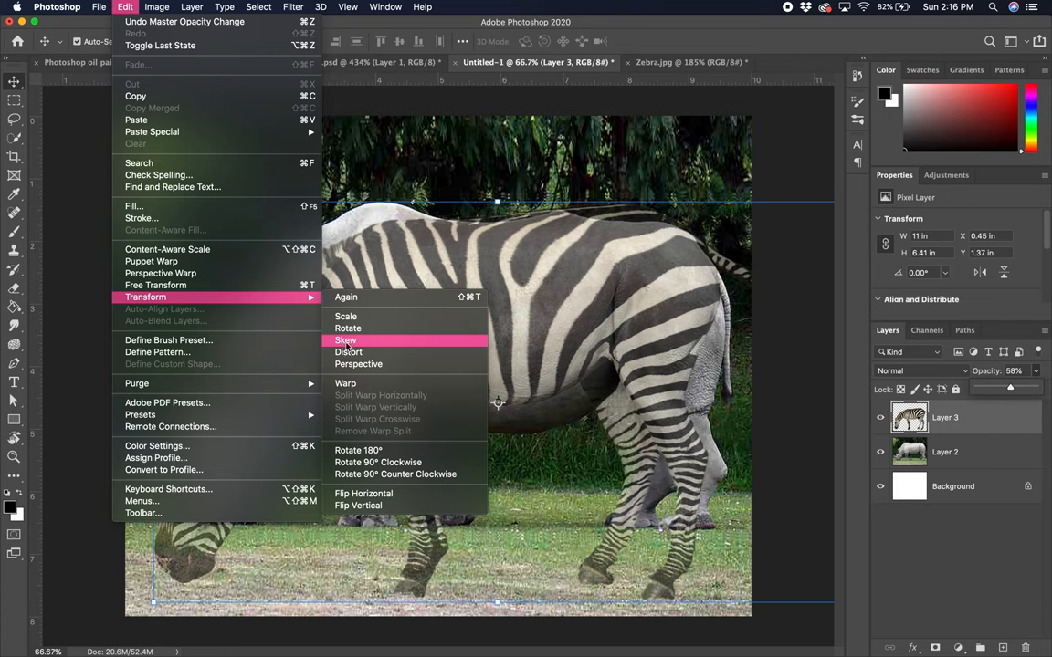
mouse_move(345, 382)
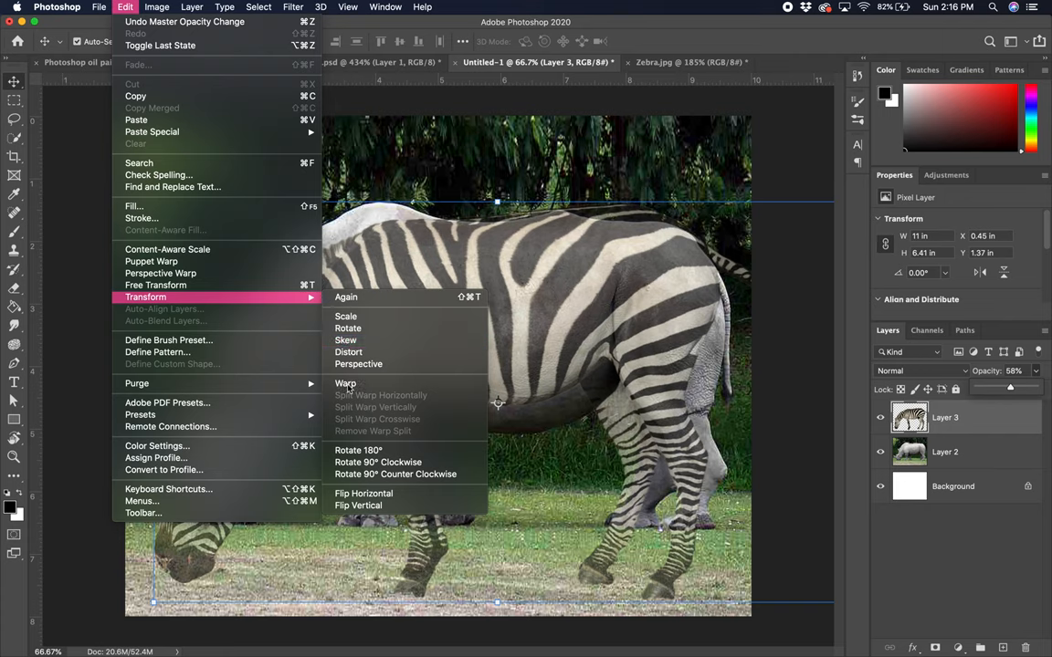
- Warp the zebra's head, back, front legs and lower body to fit the rhino
click(345, 384)
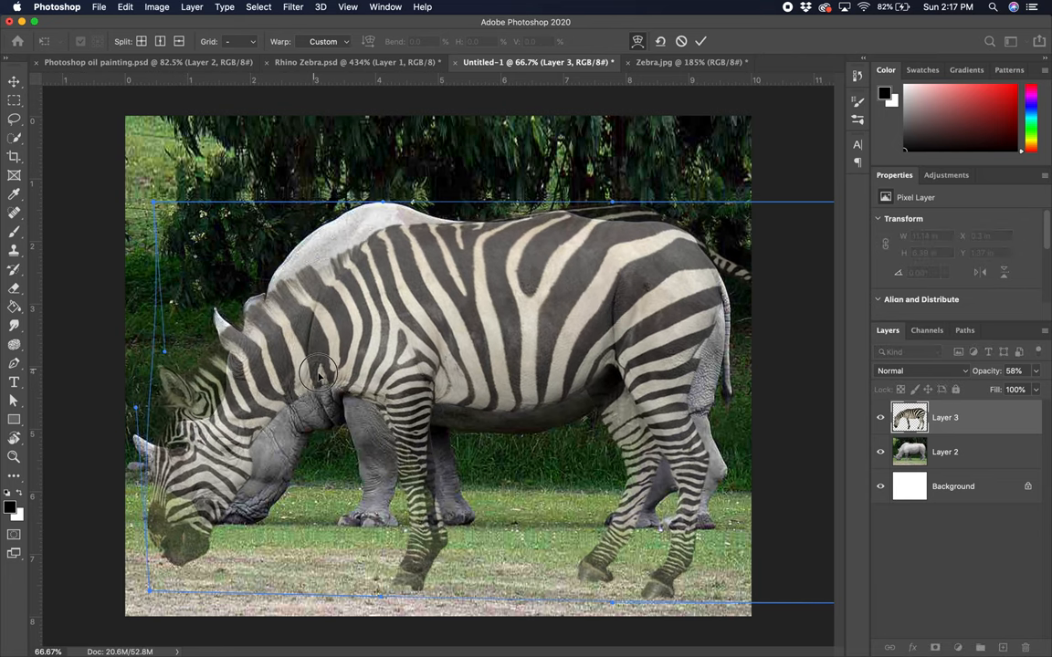
drag(320, 375, 255, 439)
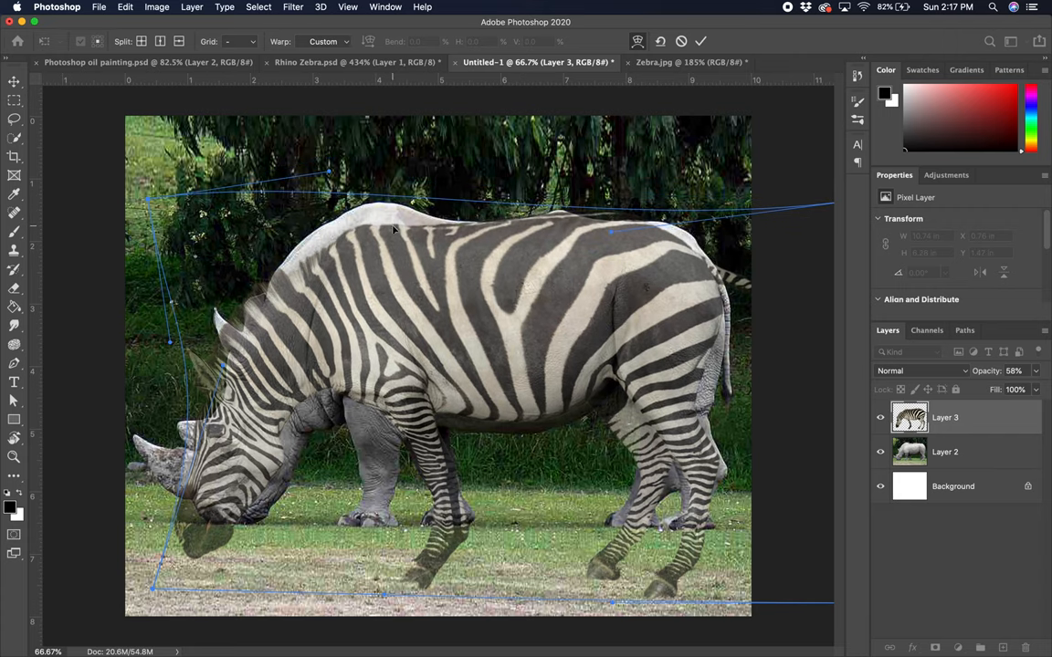
drag(326, 173, 314, 135)
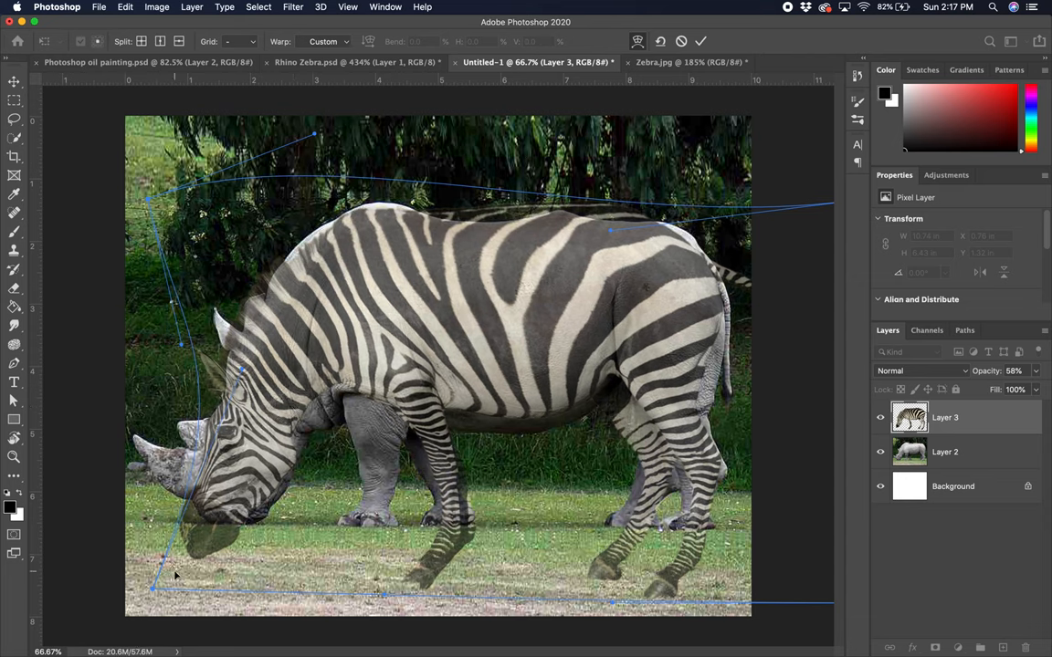
drag(176, 575, 174, 557)
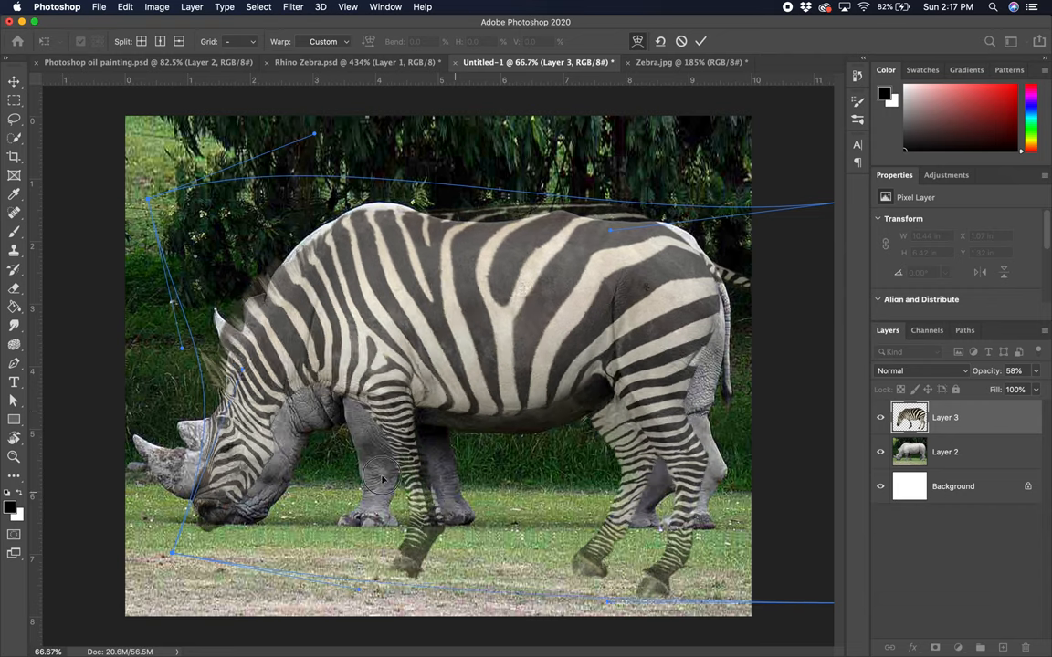
drag(383, 479, 461, 484)
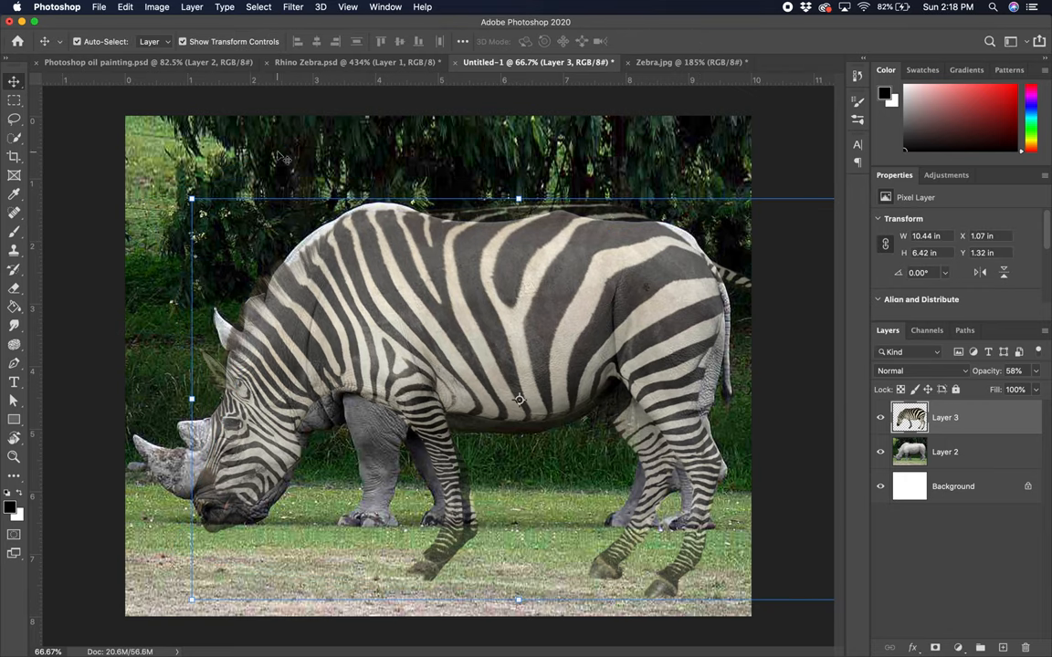
- Open Liquify on the zebra layer and toggle the rhino backdrop off and on twice
click(293, 6)
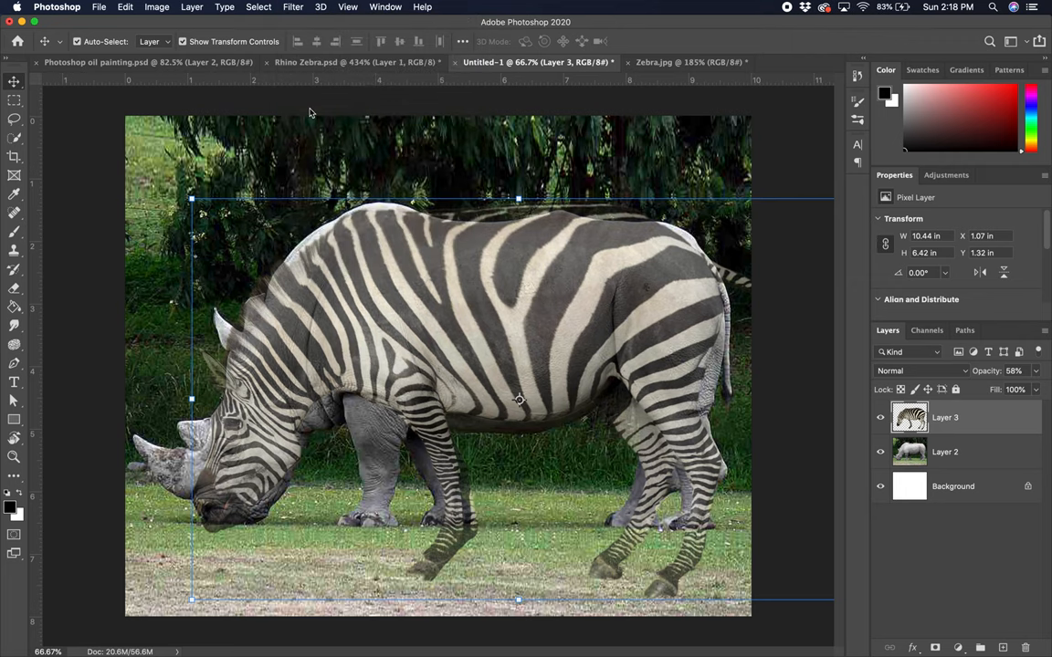
click(292, 6)
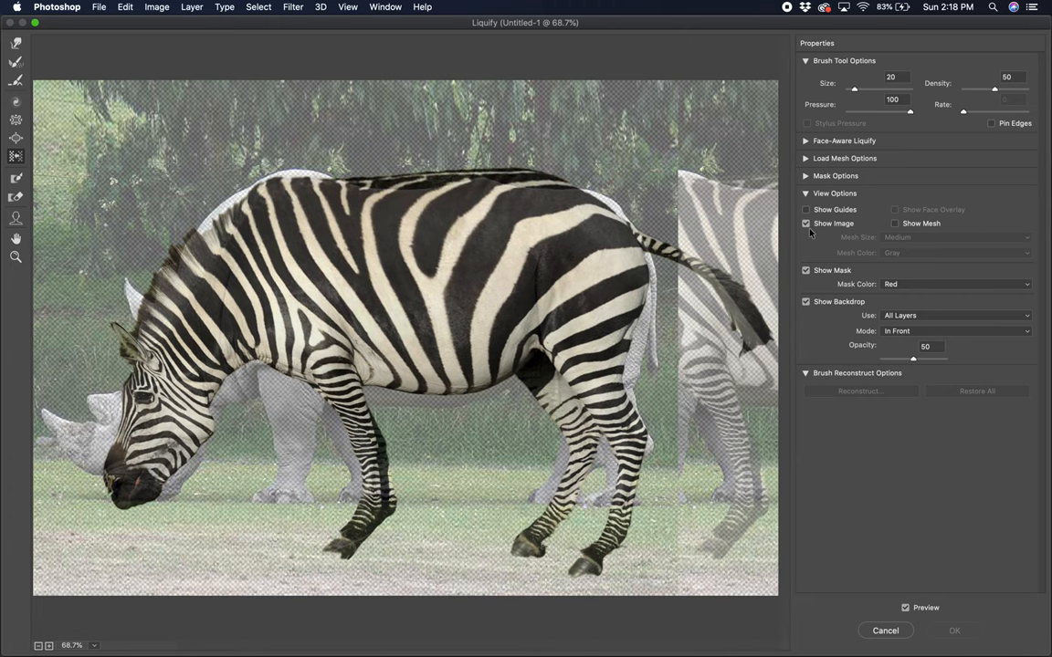
click(806, 302)
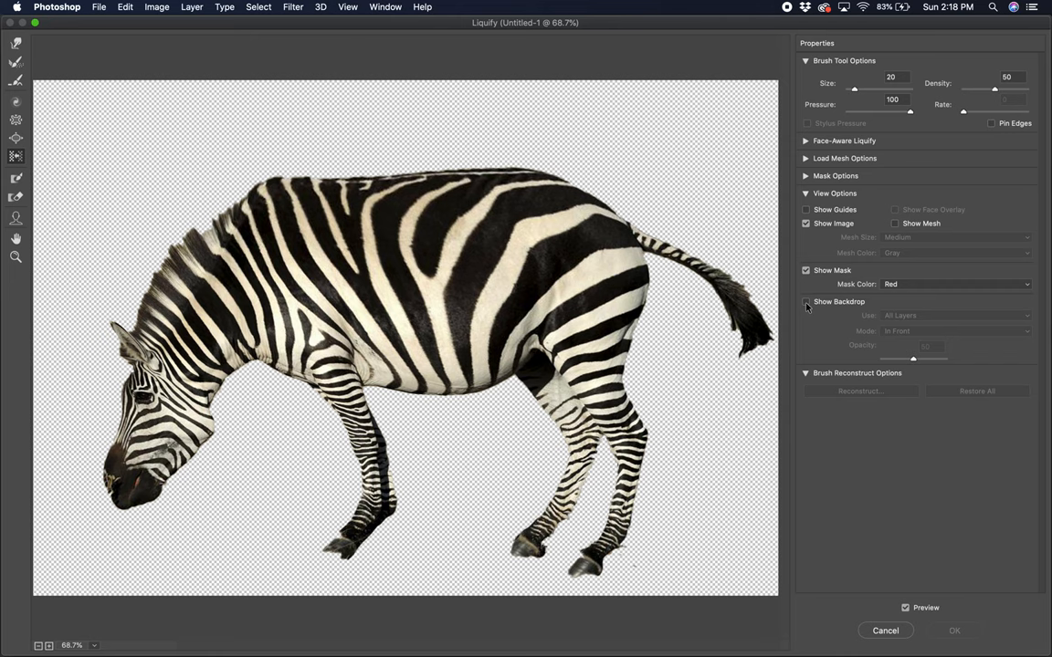
click(806, 301)
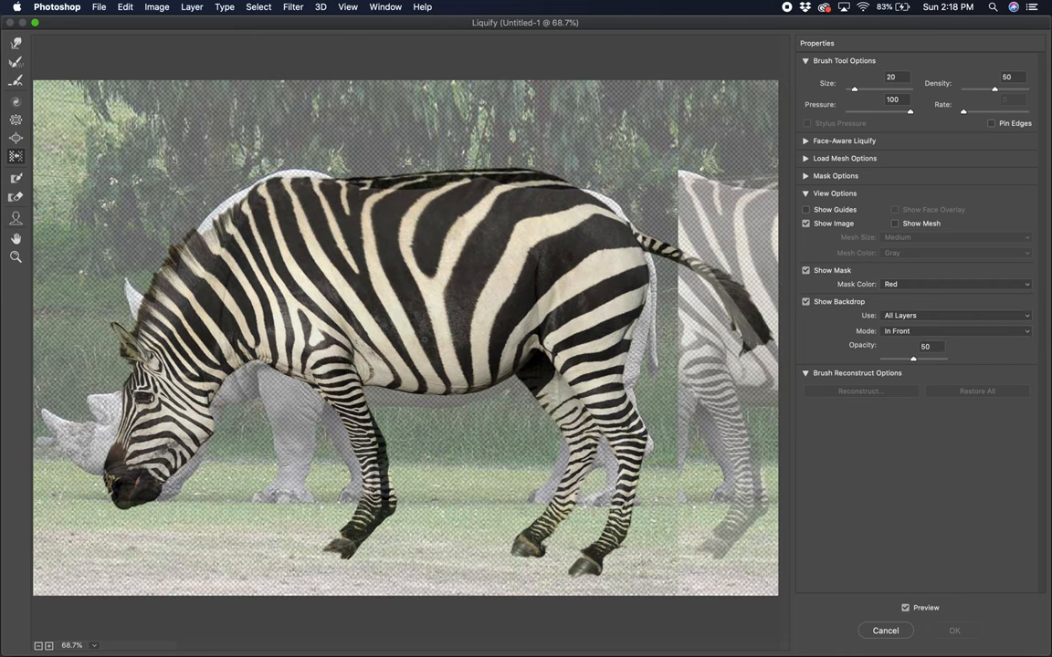
click(806, 301)
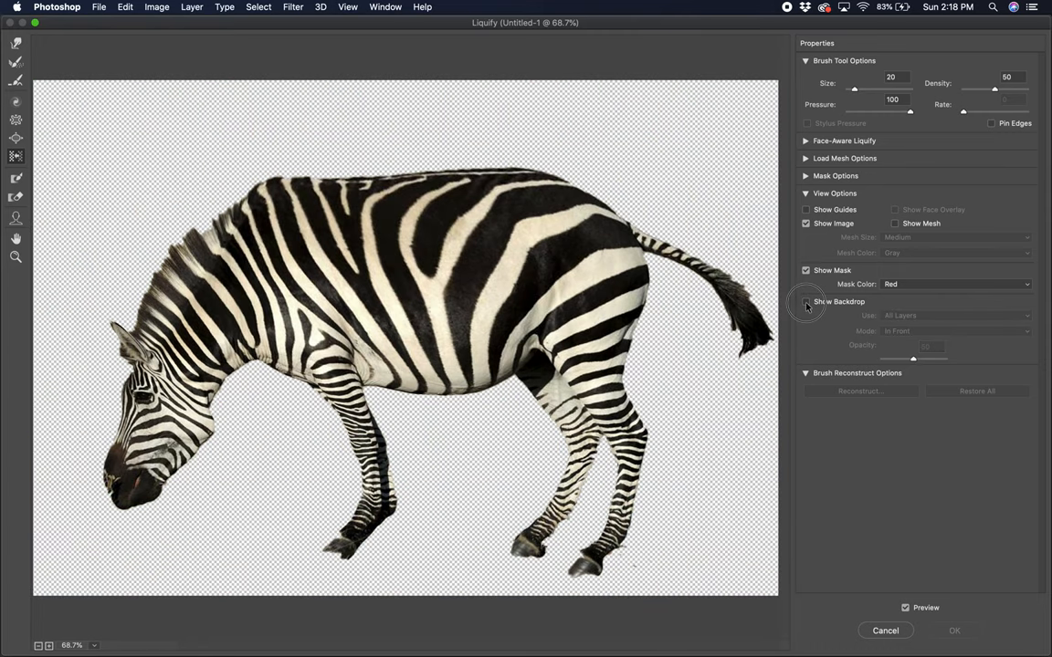
click(806, 301)
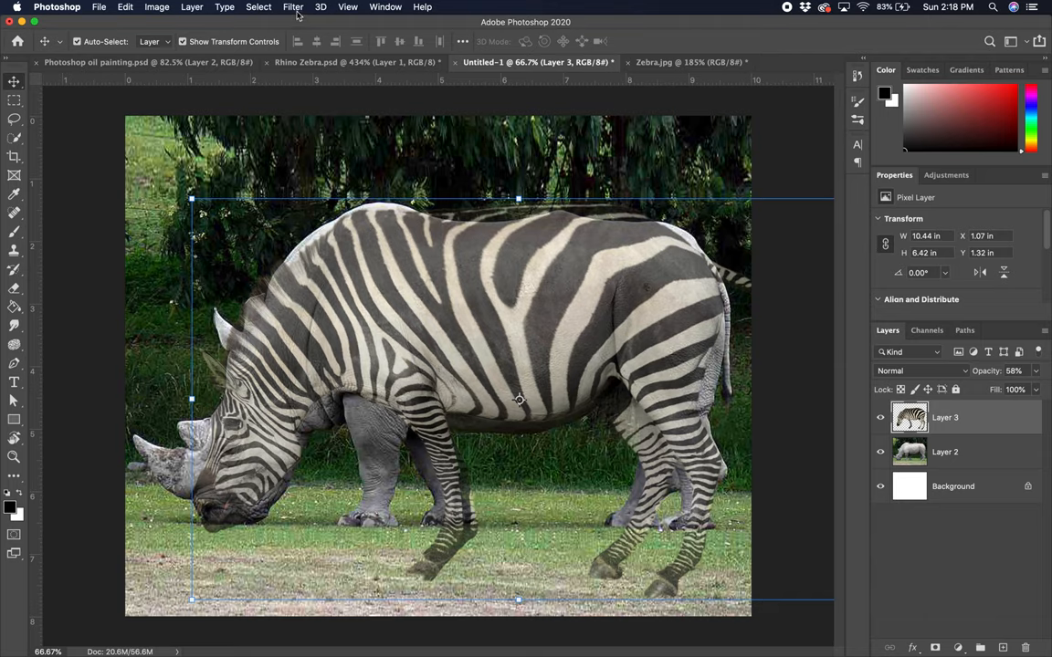
- Reopen Liquify on the stripe layer, toggle Preview, and select the Forward Warp tool
click(292, 6)
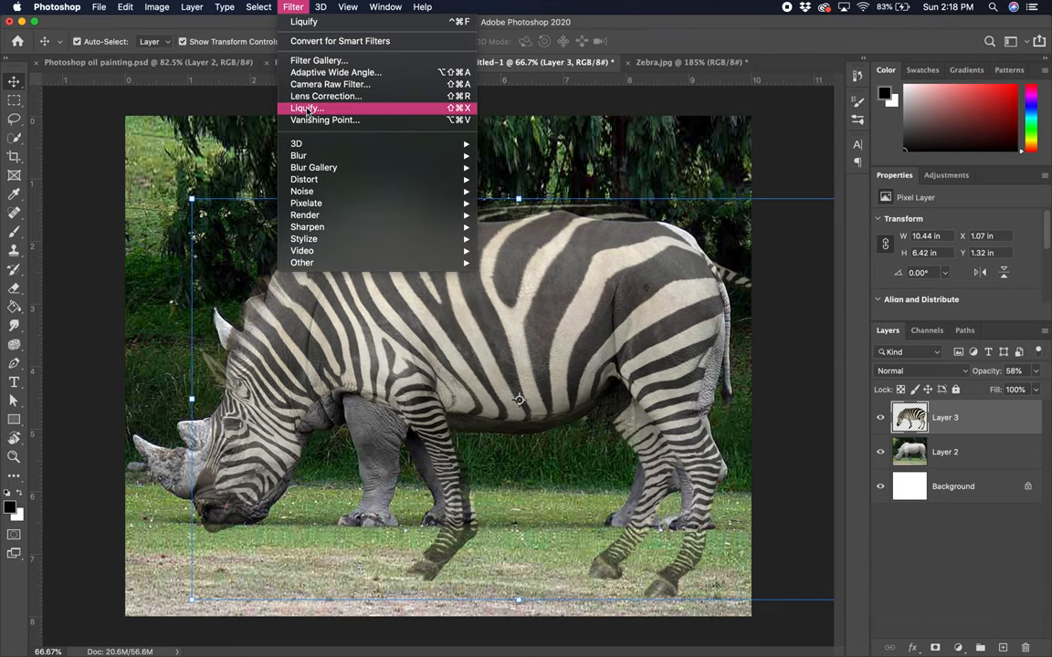
click(305, 108)
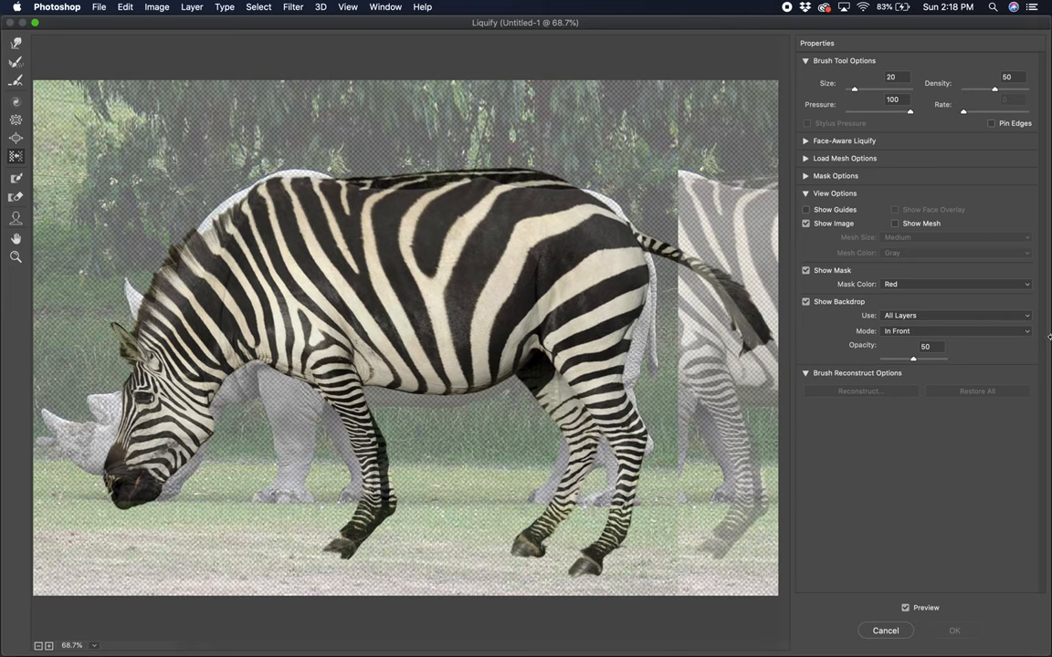
click(905, 607)
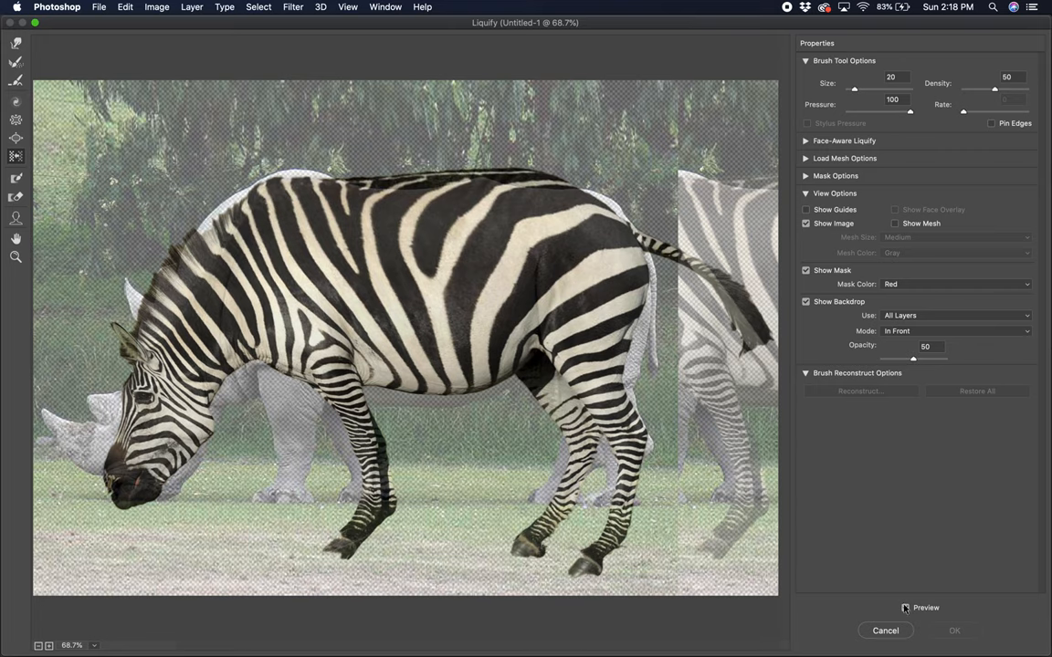
click(905, 607)
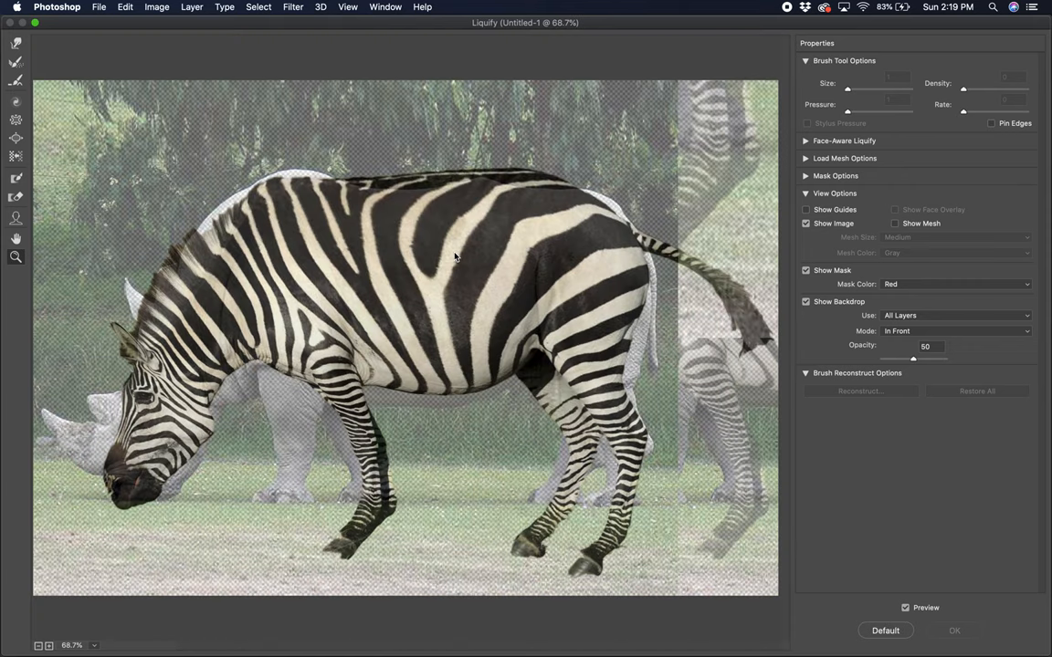
click(15, 42)
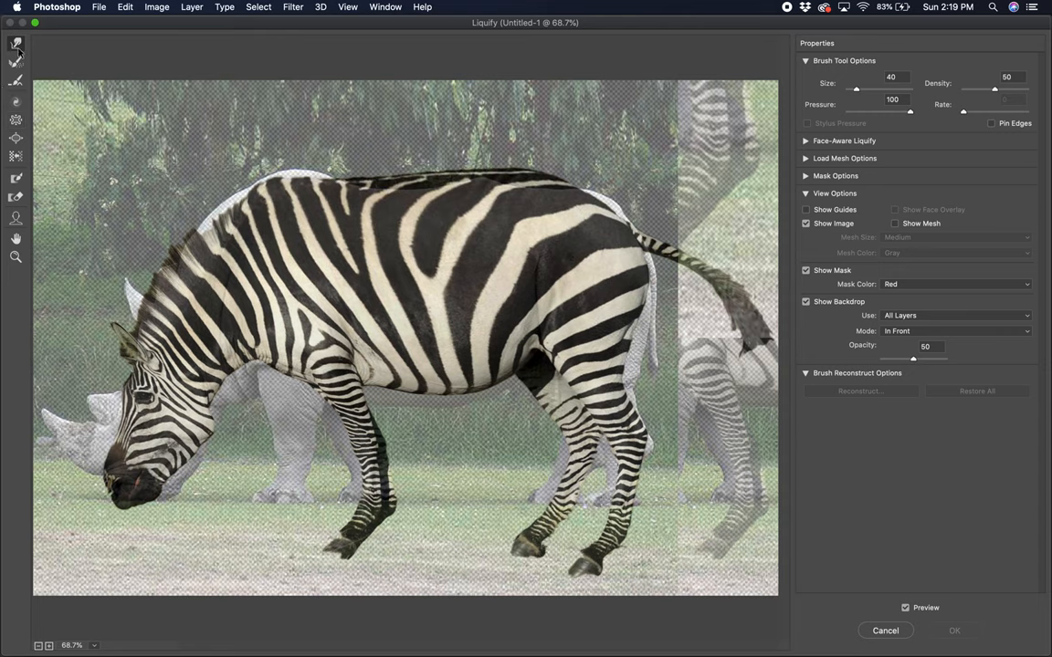
mouse_move(16, 43)
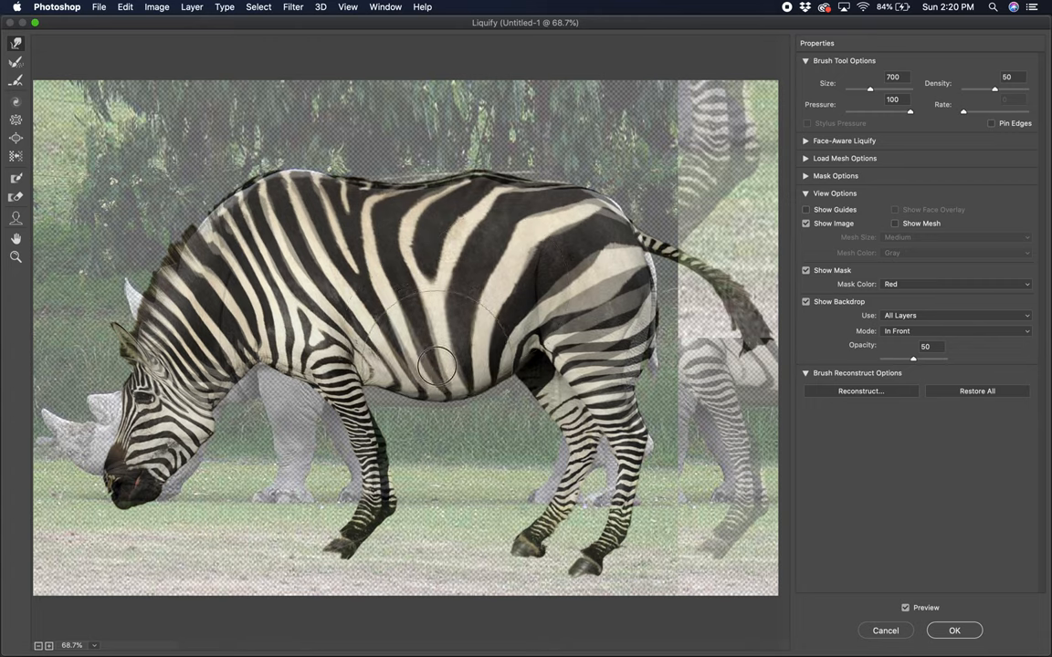
- Forward-warp the zebra's belly and legs outward over the rhino's body and legs
drag(438, 365, 475, 347)
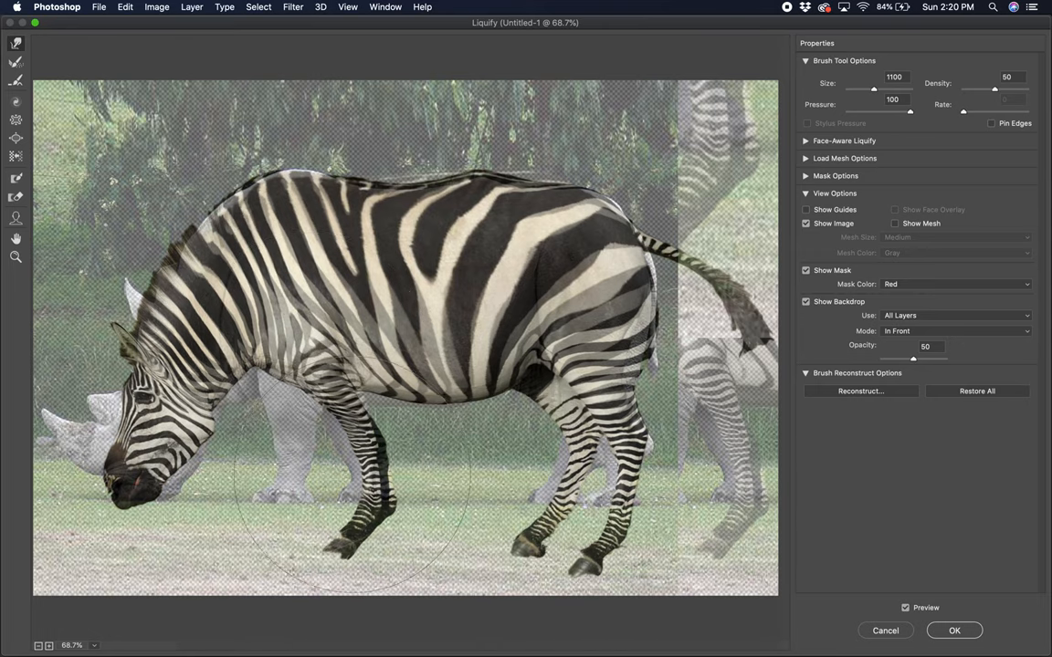
drag(365, 429, 297, 488)
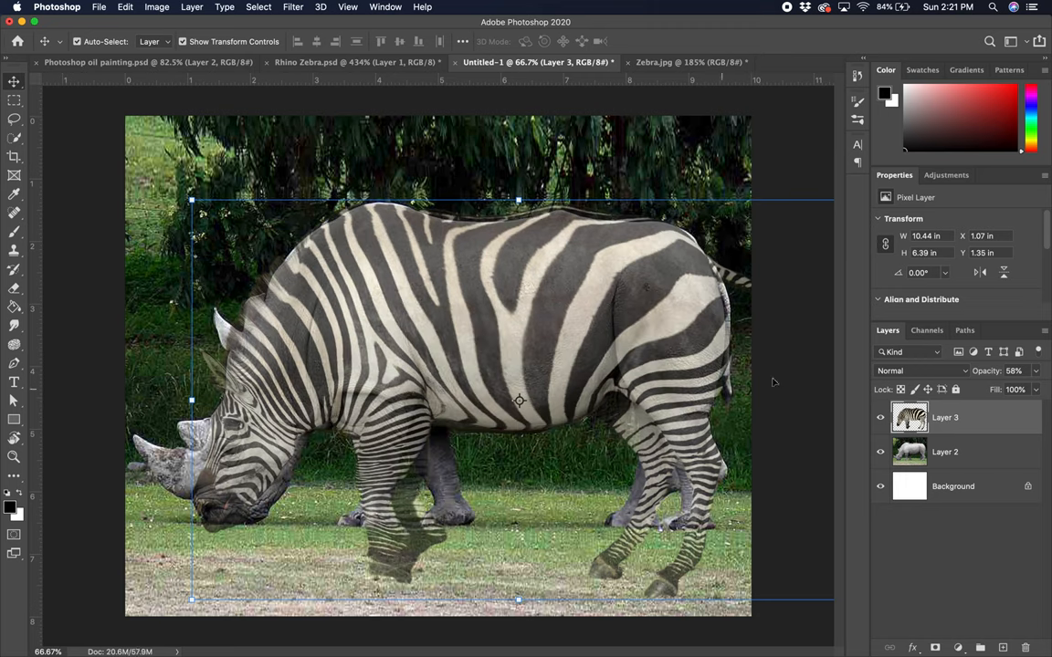
click(880, 420)
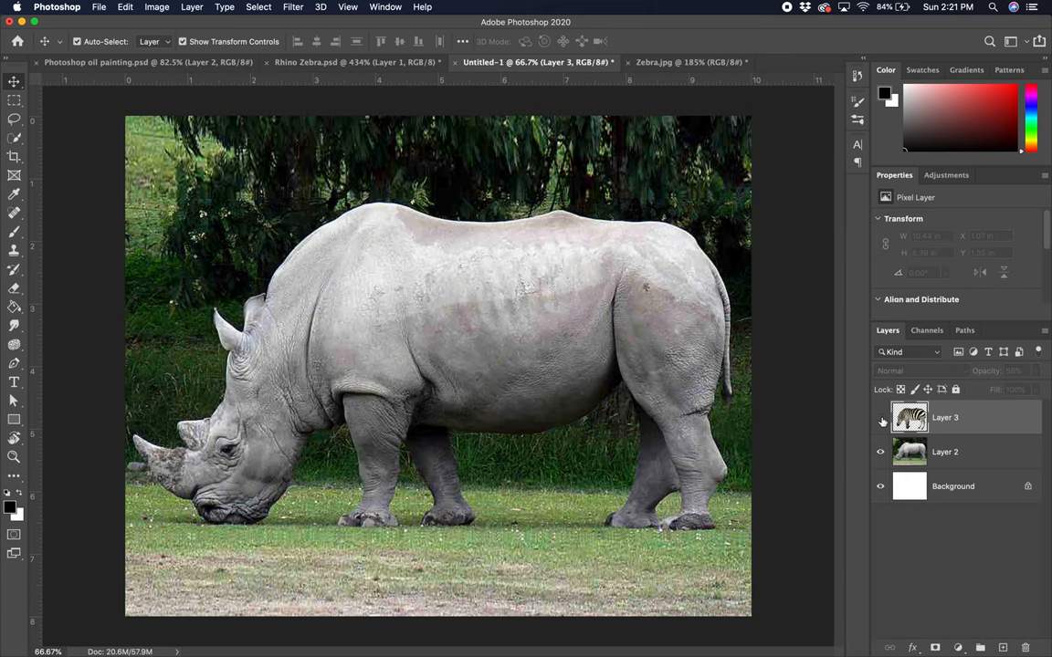
click(880, 422)
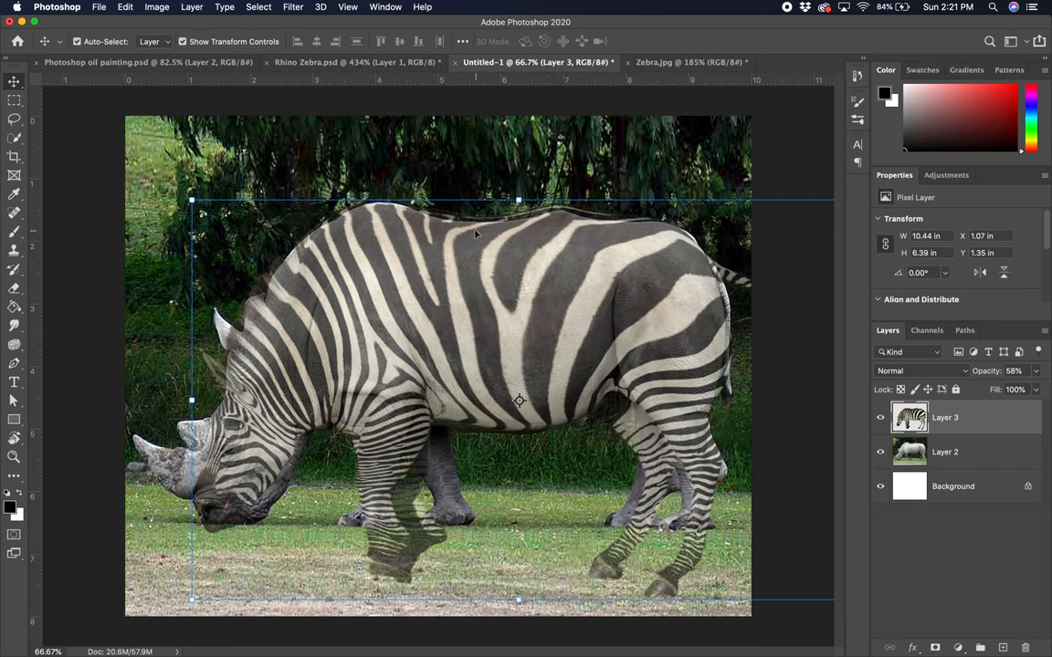
mouse_move(488, 239)
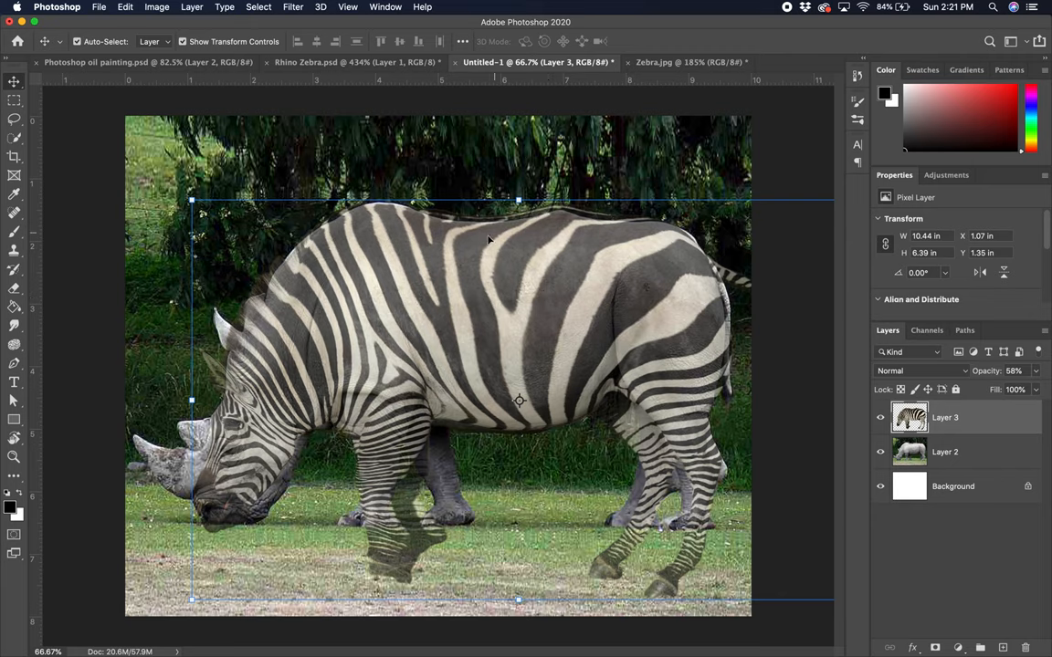
mouse_move(625, 422)
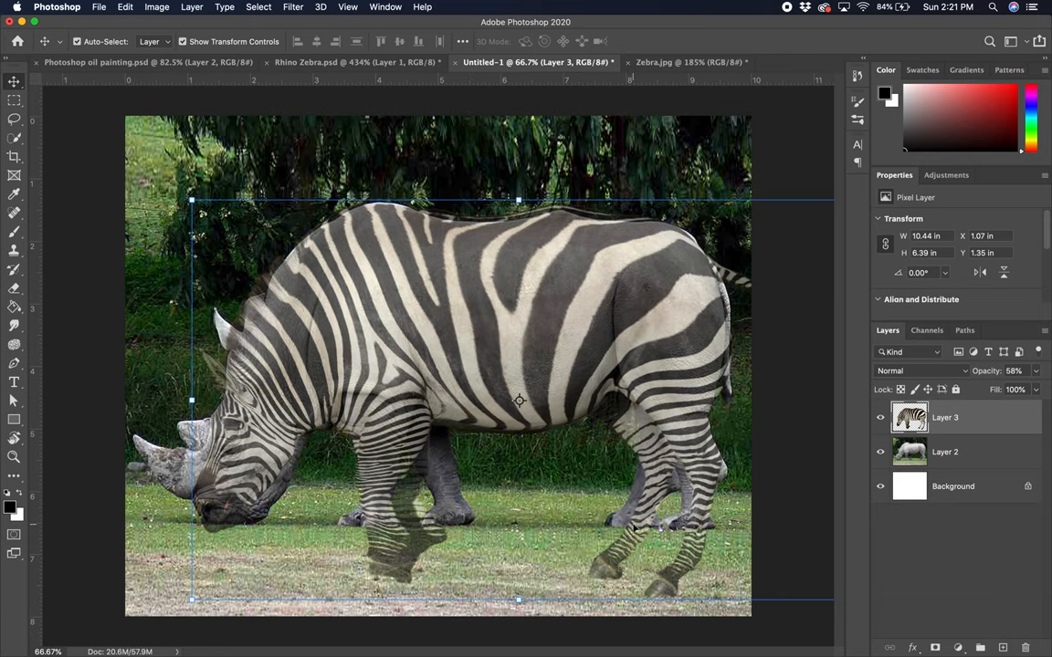
mouse_move(358, 402)
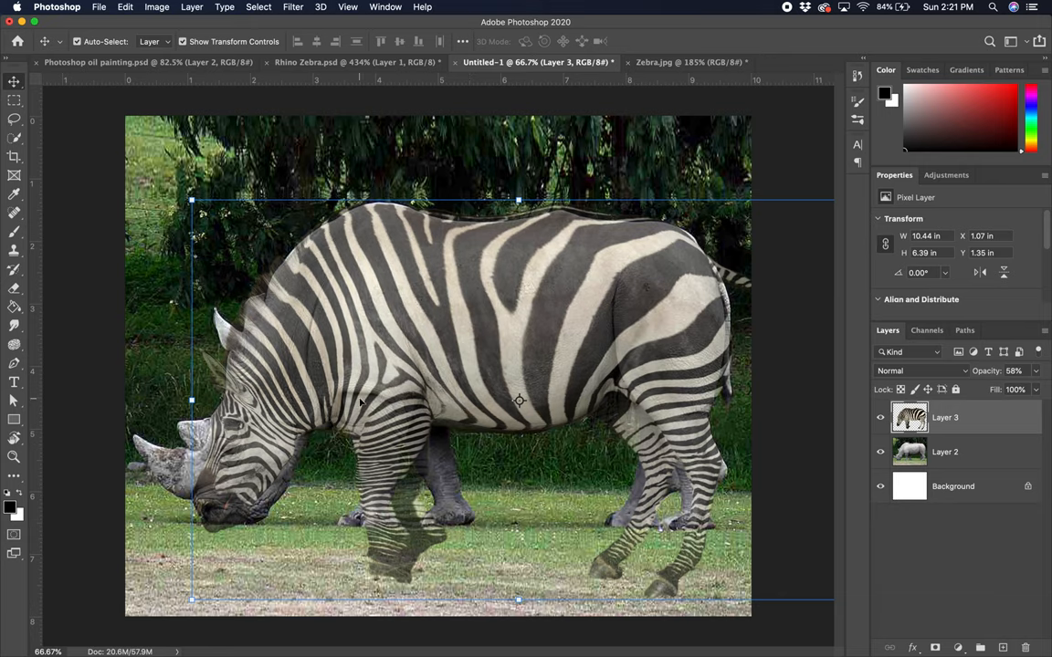
mouse_move(397, 490)
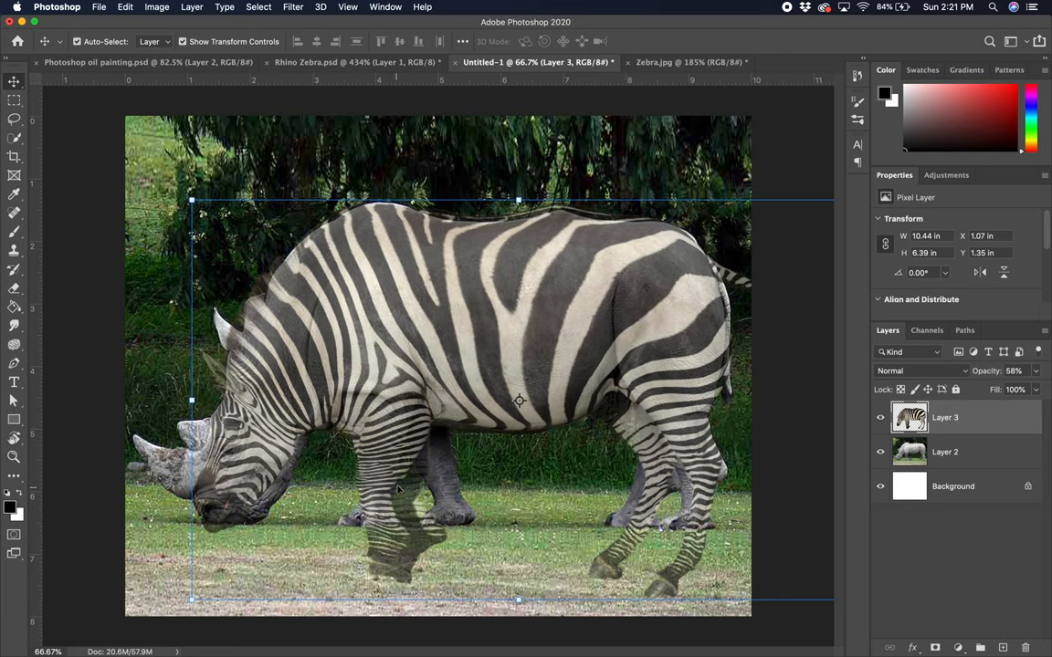
mouse_move(621, 351)
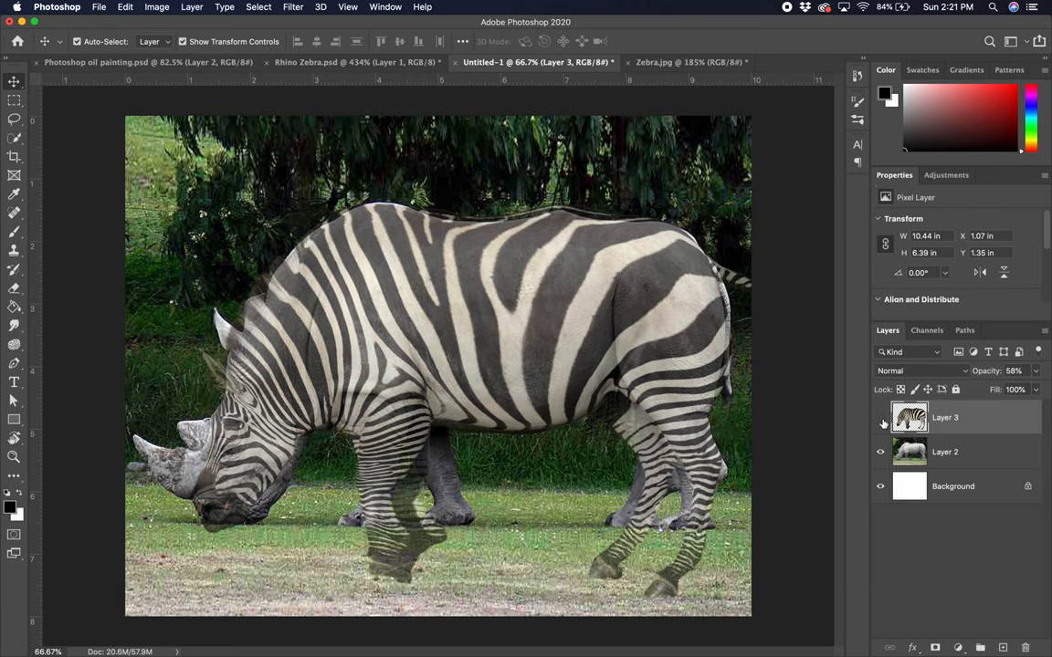
click(880, 418)
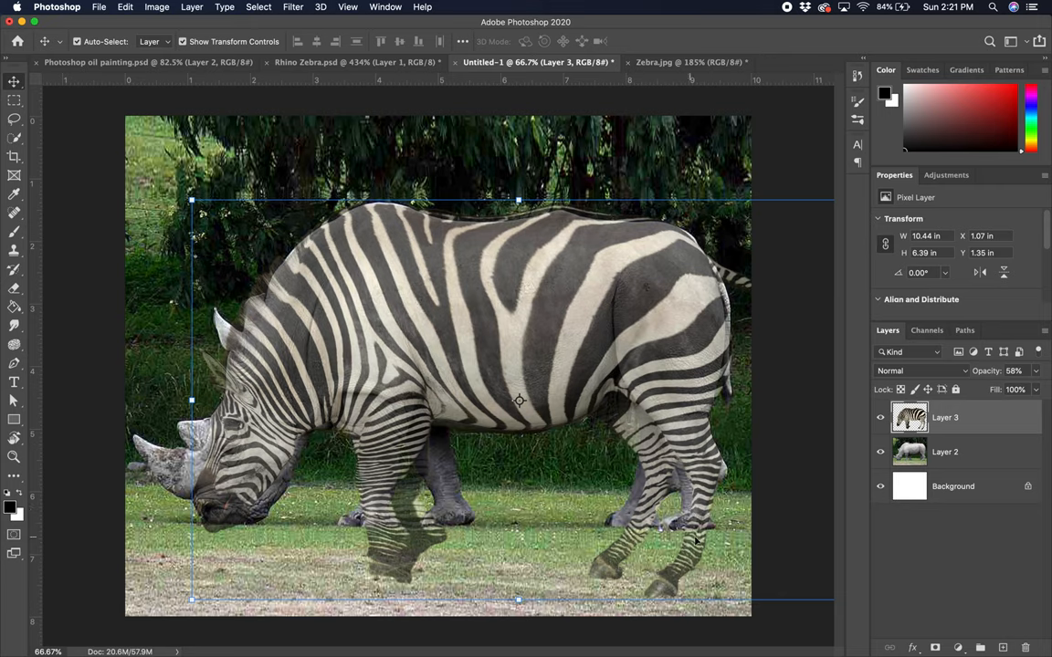
mouse_move(349, 540)
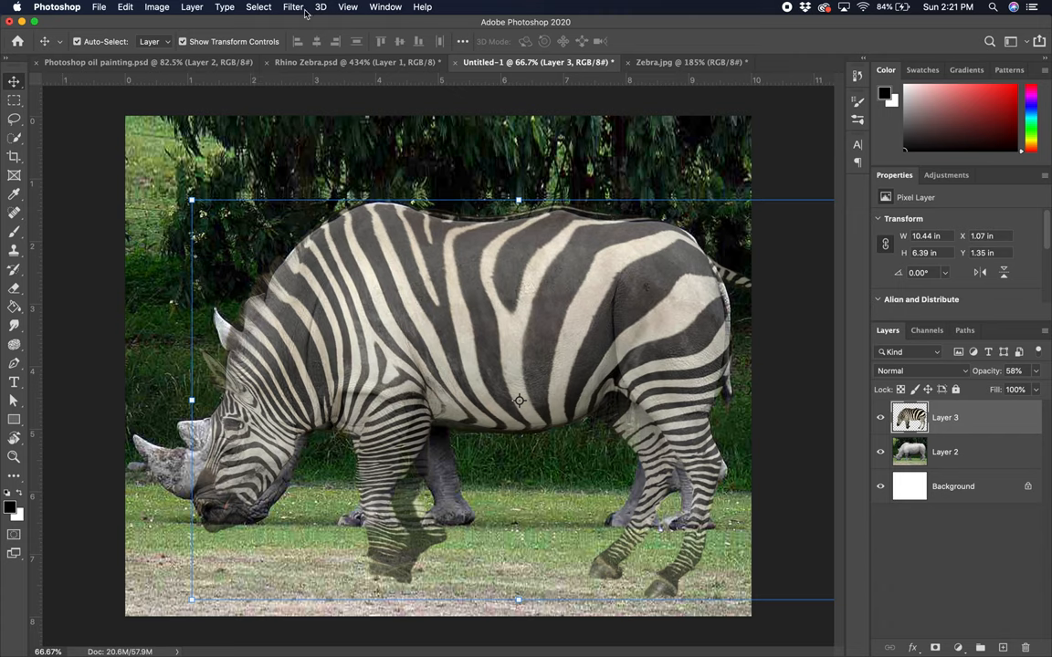
- Reopen Filter > Liquify on the zebra stripe layer and switch to the Reconstruct tool
click(293, 6)
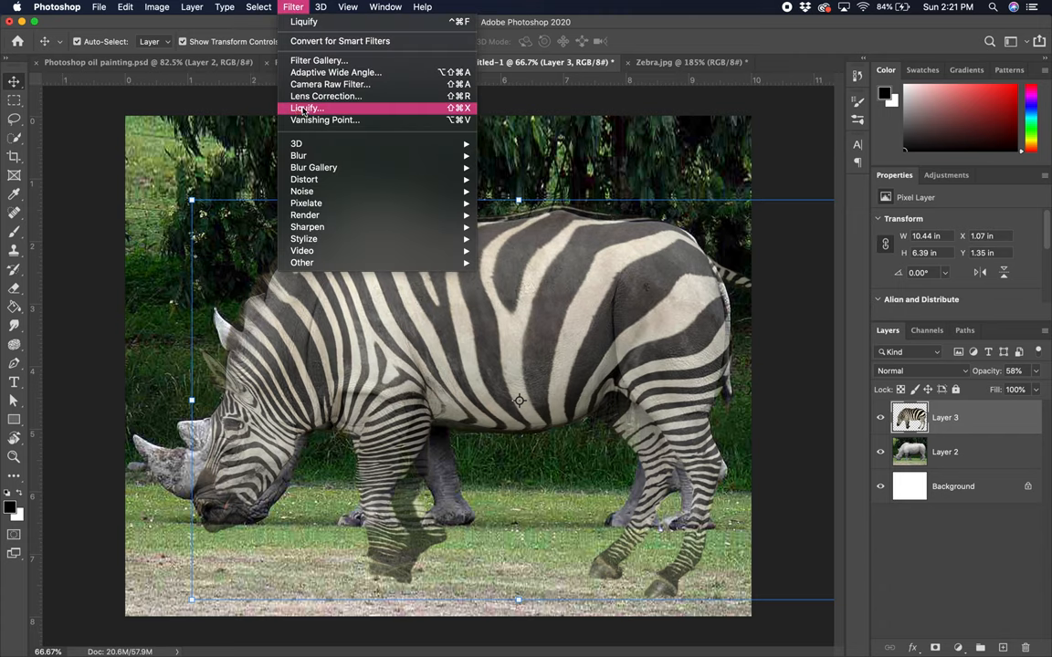
click(307, 107)
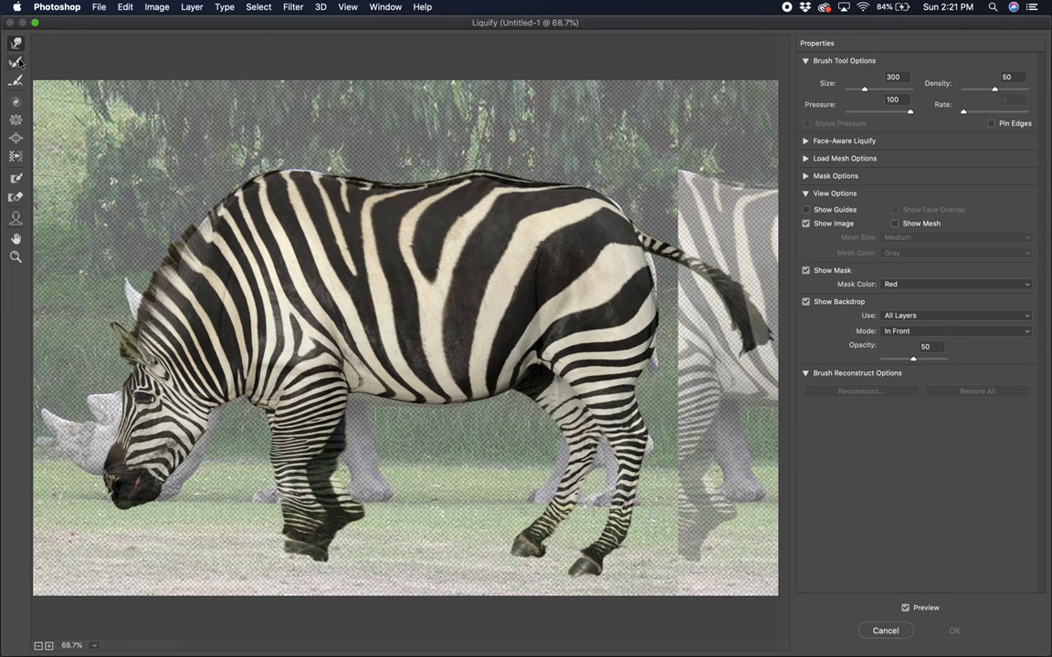
mouse_move(16, 61)
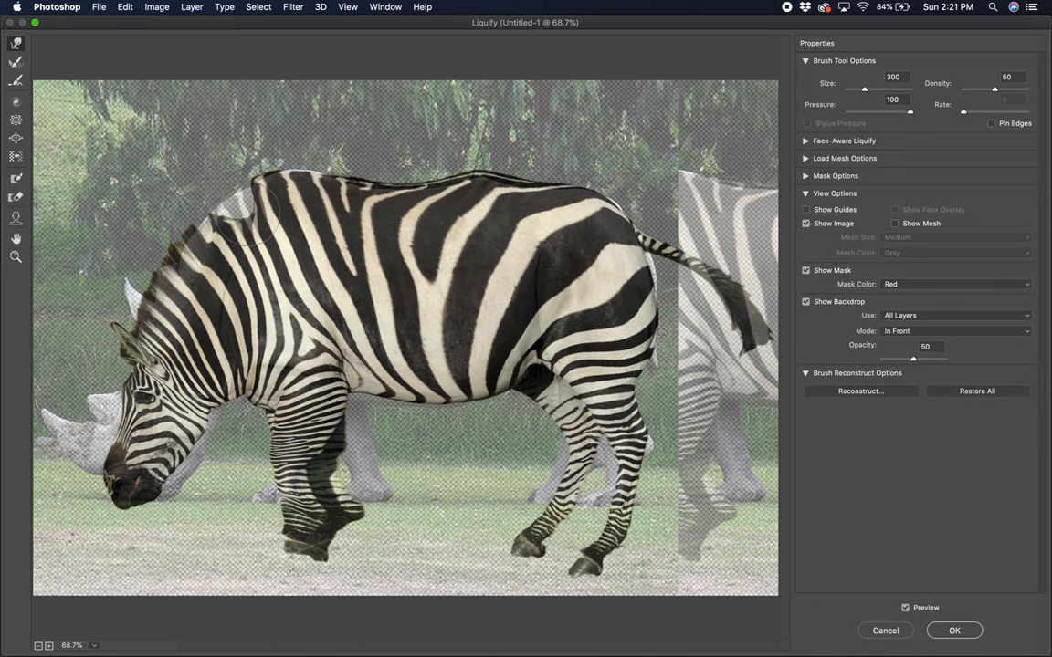
click(15, 62)
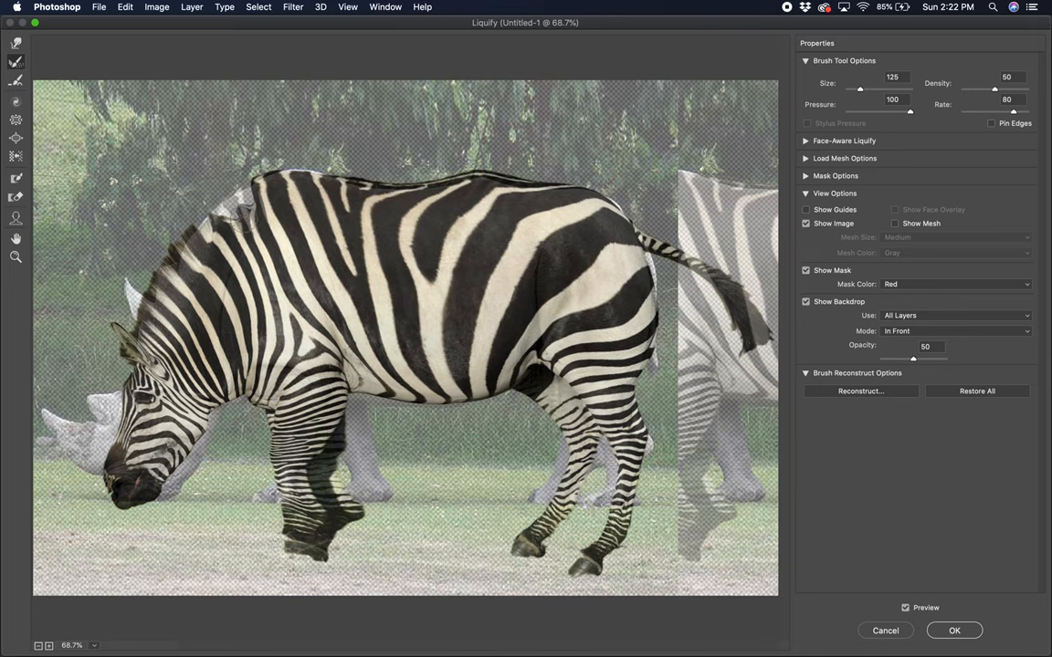
mouse_move(236, 212)
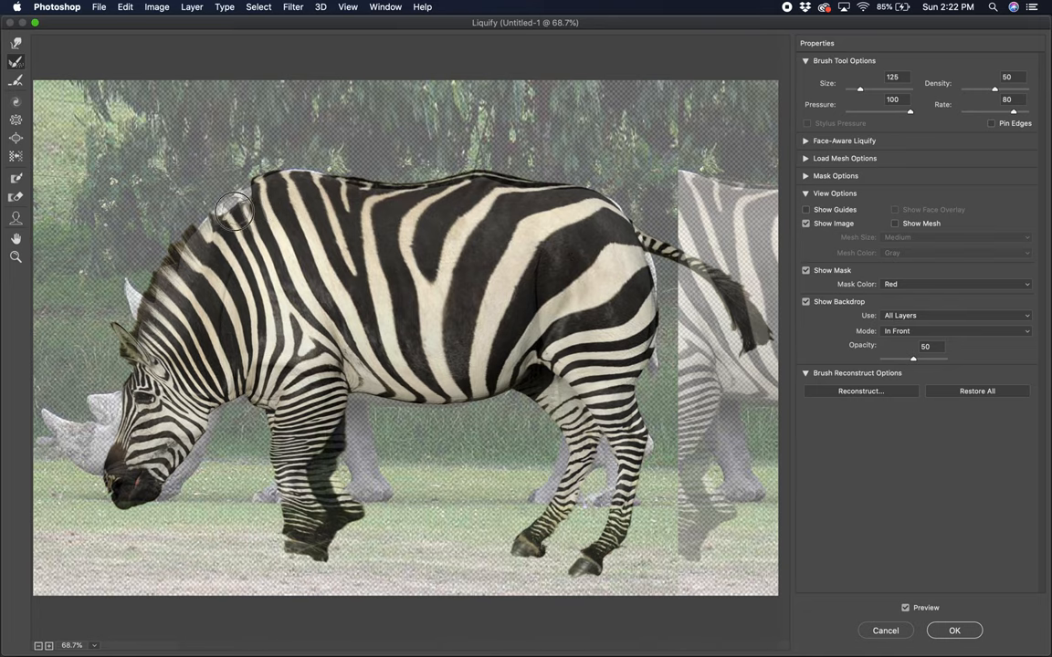
mouse_move(207, 216)
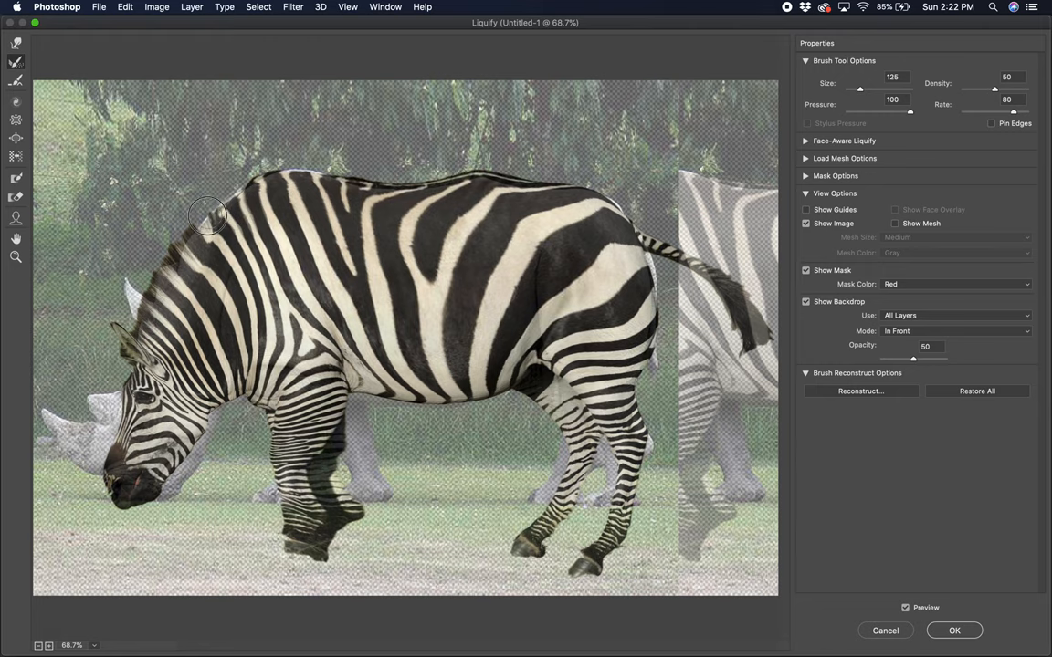
mouse_move(239, 191)
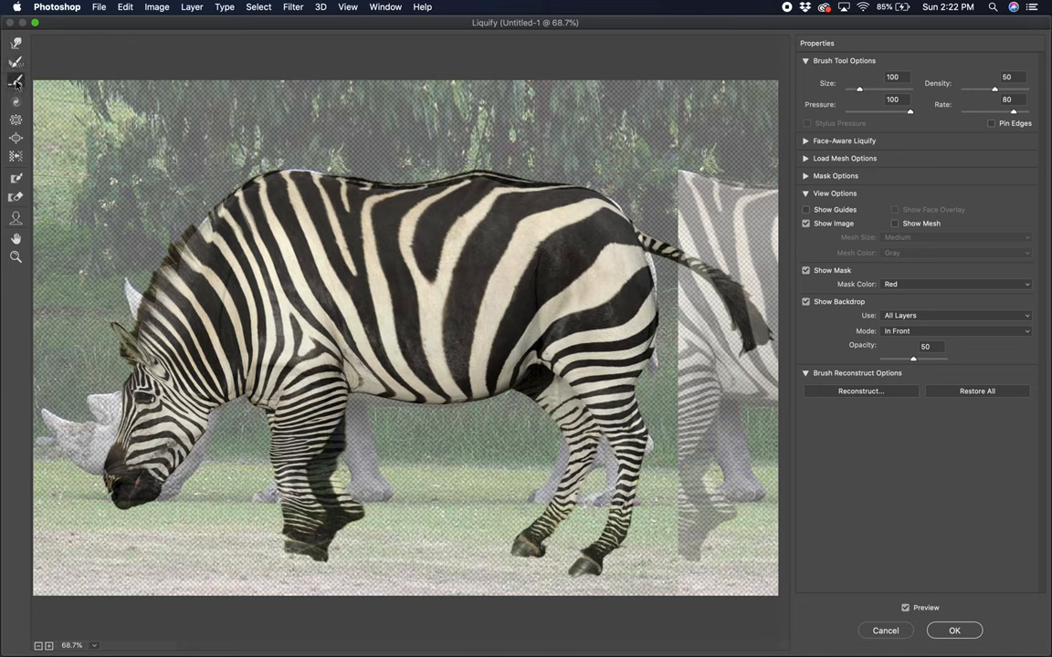
mouse_move(16, 81)
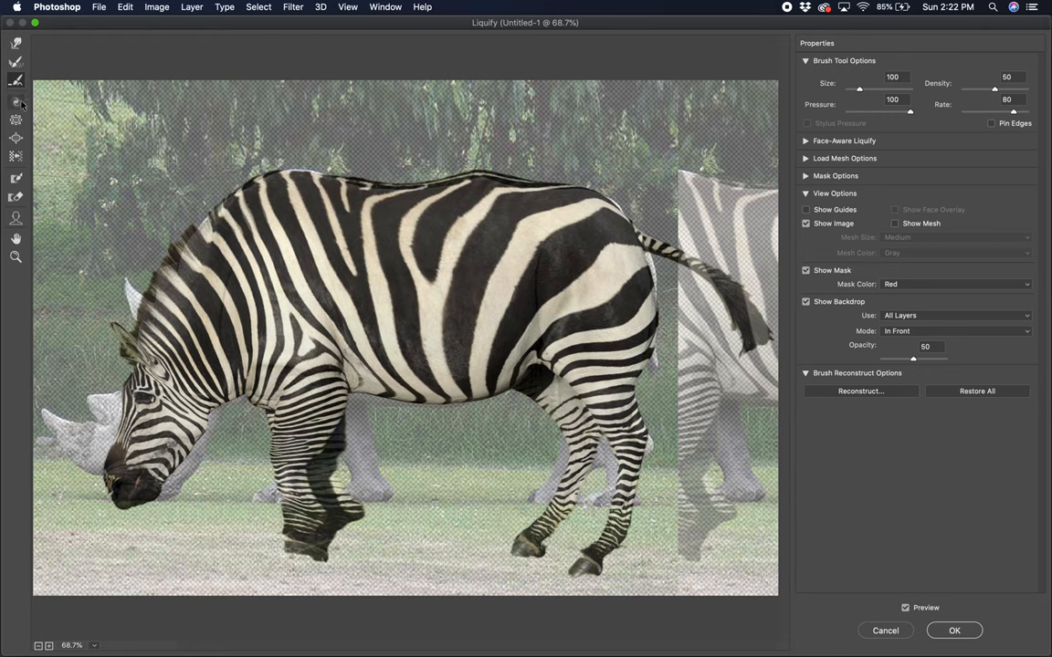
mouse_move(15, 103)
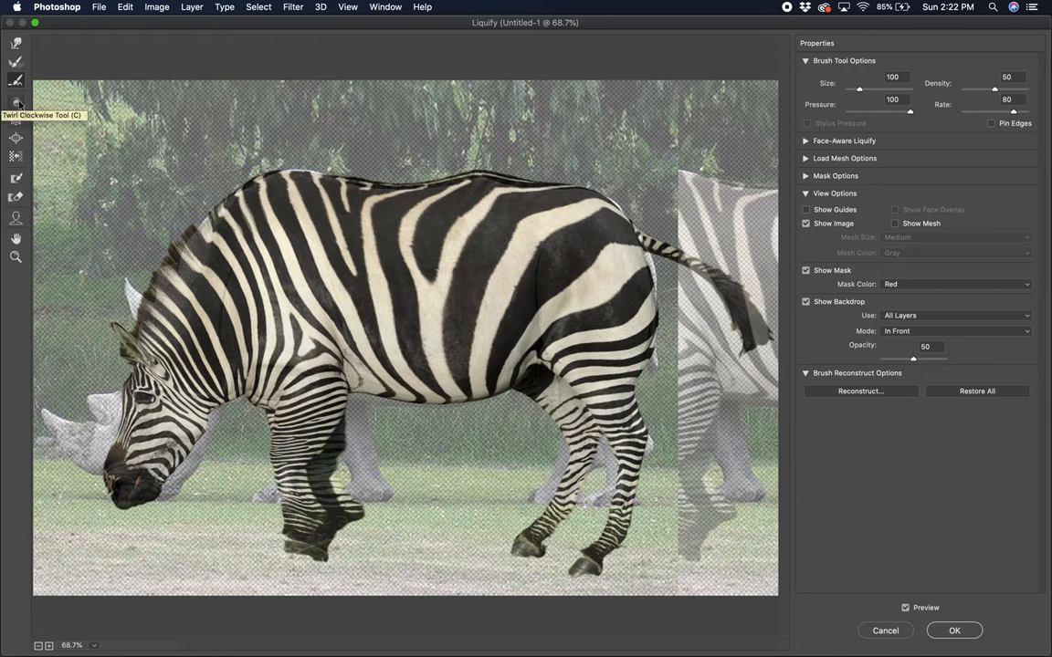
mouse_move(286, 198)
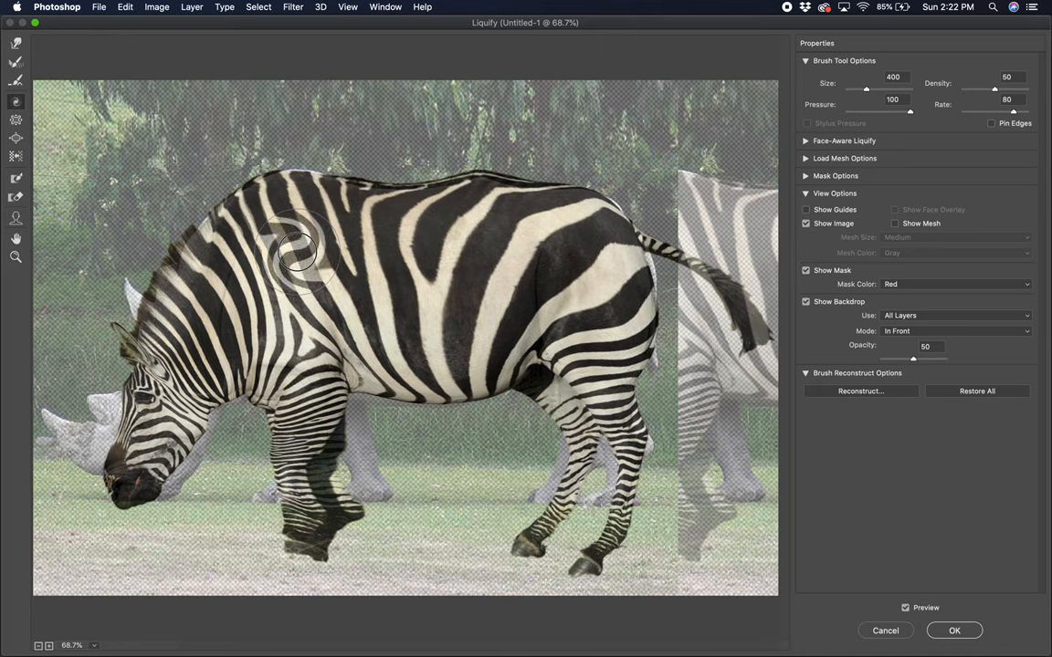
- Twirl the stripes on the zebra's upper shoulder with a size 400 brush
drag(301, 251, 292, 255)
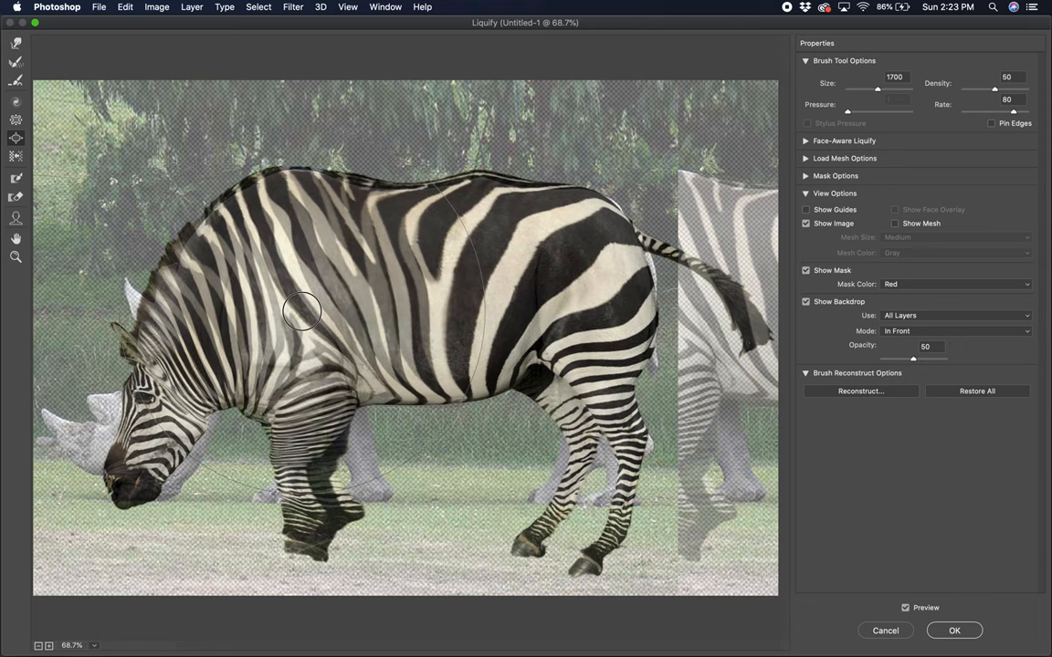
- Bloat the stripes across the zebra's front body with a size 1700 brush
drag(303, 310, 402, 64)
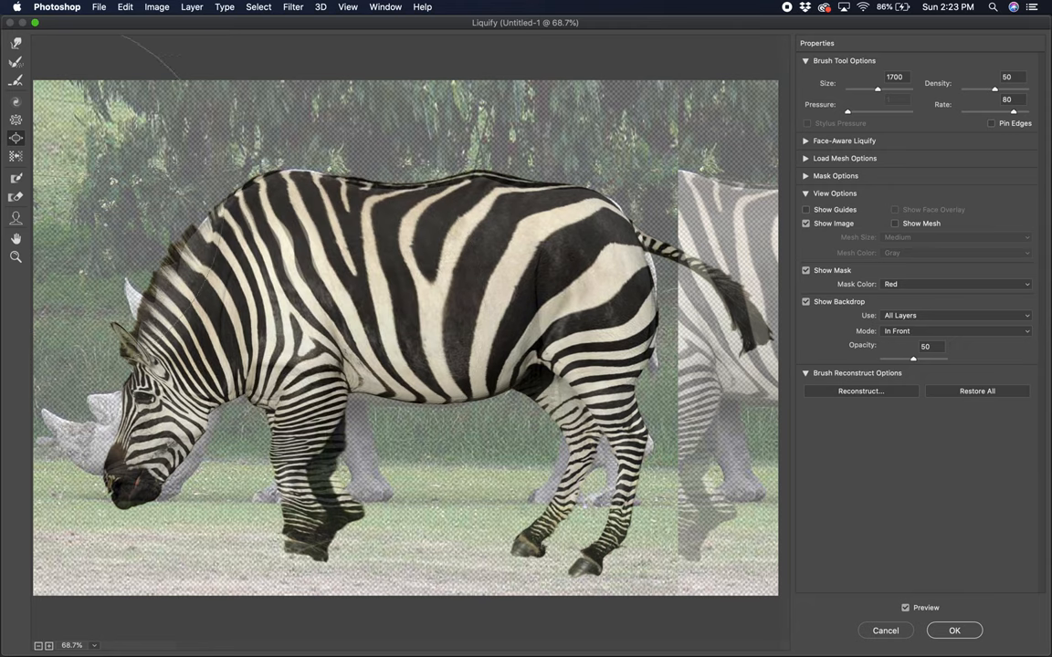
mouse_move(16, 157)
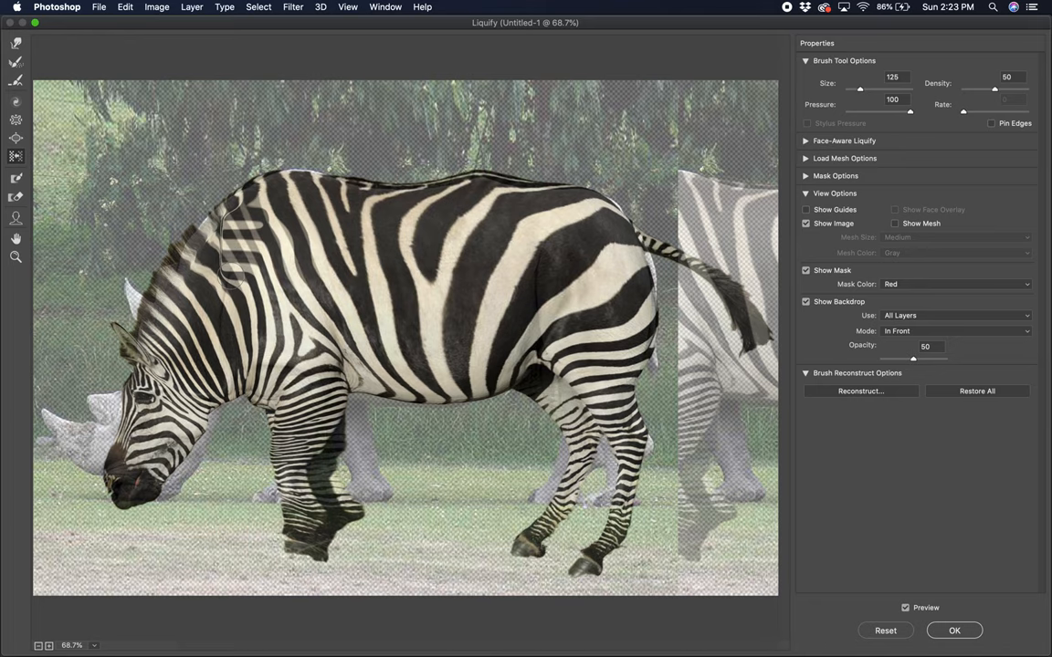
- Undo the shoulder push and paint a freeze mask over the zebra's cheek
click(884, 631)
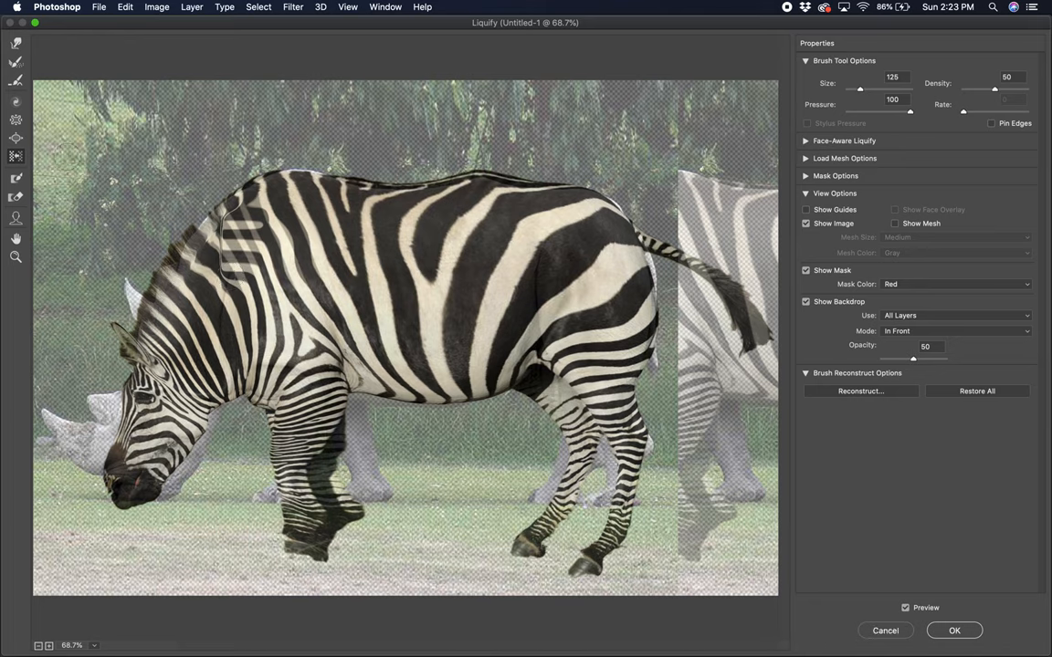
mouse_move(15, 178)
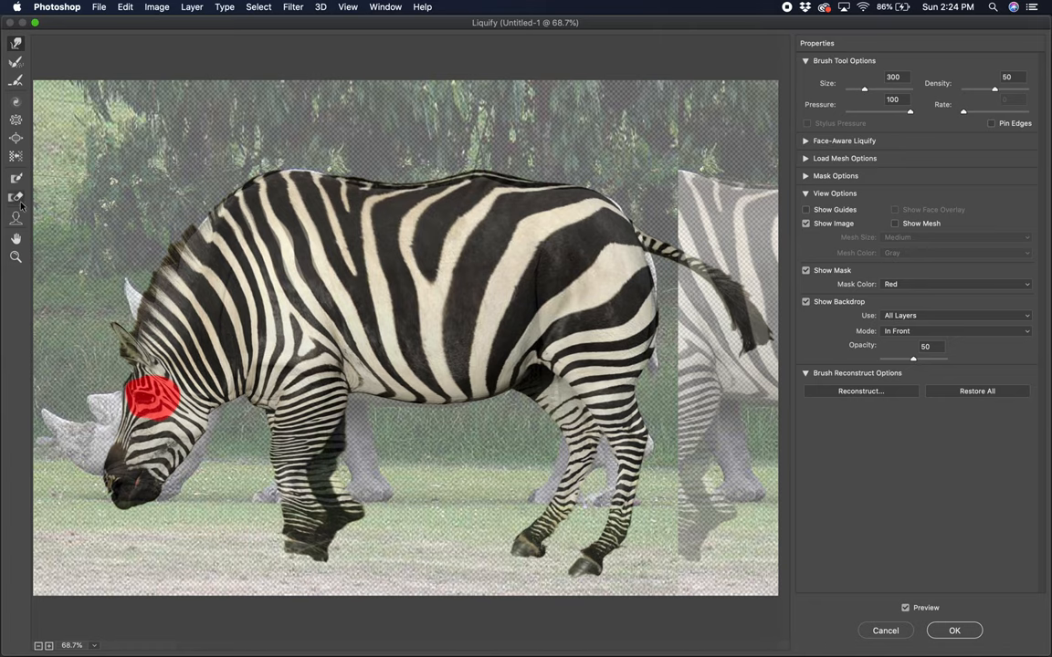
drag(864, 88, 858, 89)
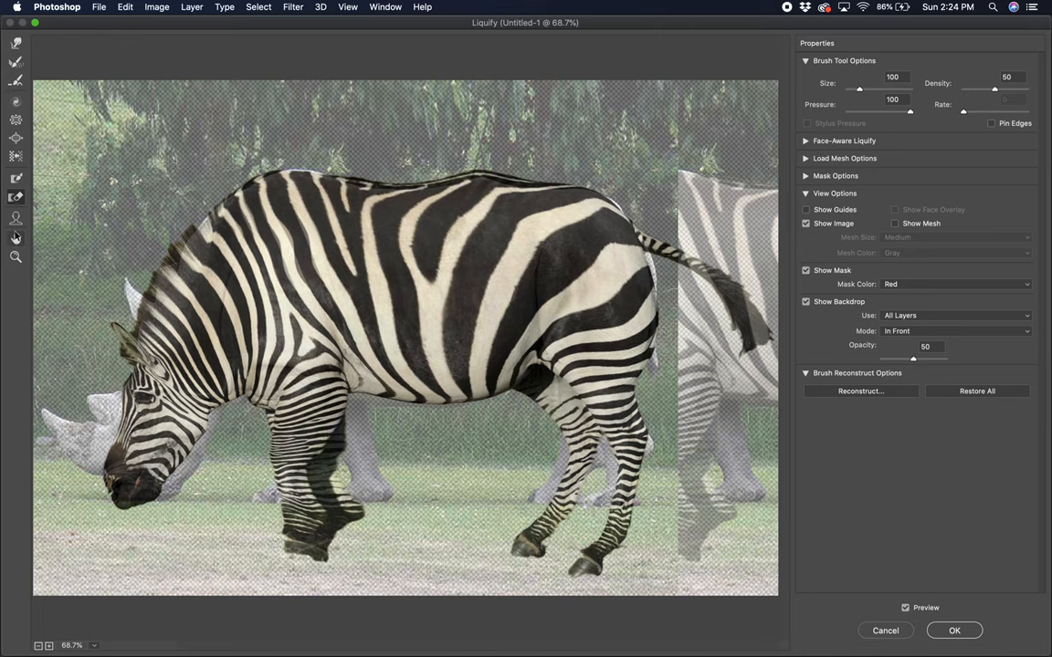
mouse_move(256, 228)
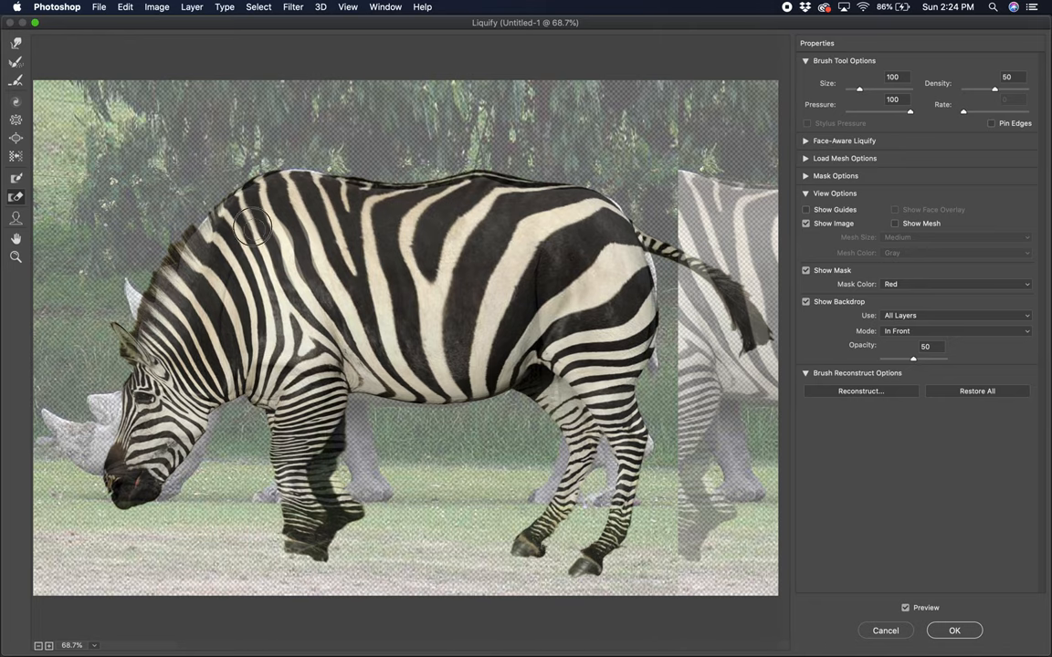
mouse_move(308, 196)
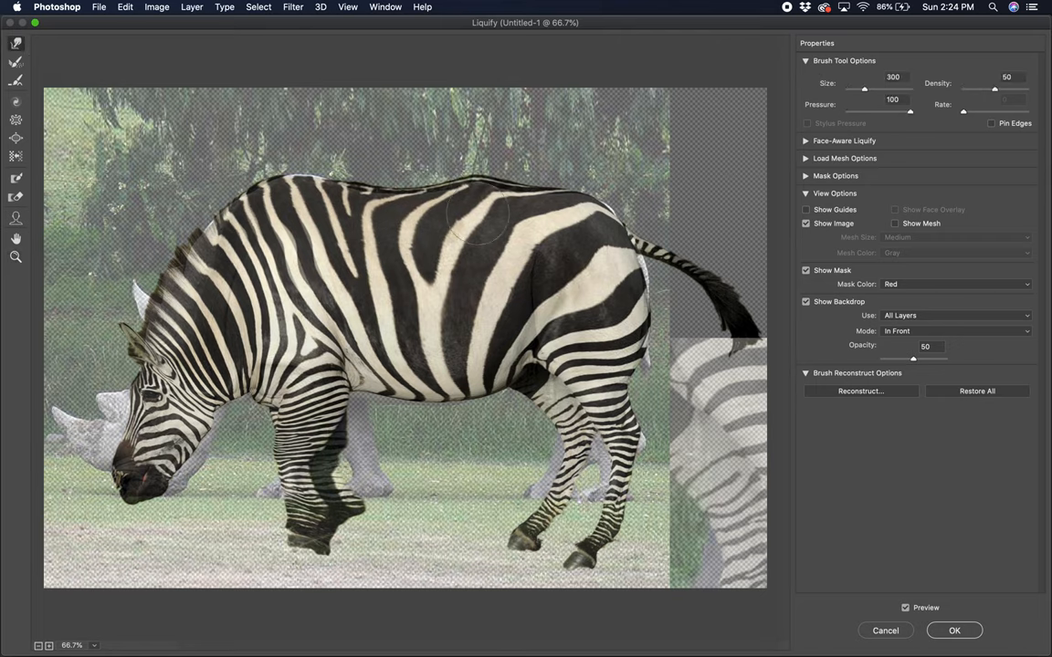
mouse_move(474, 215)
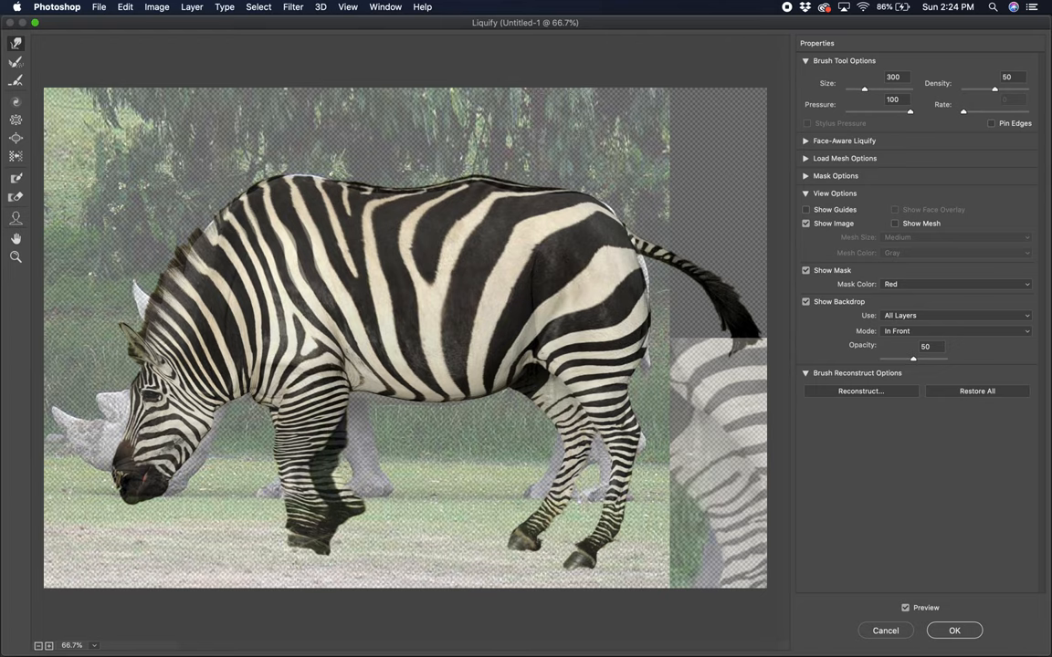
mouse_move(967, 94)
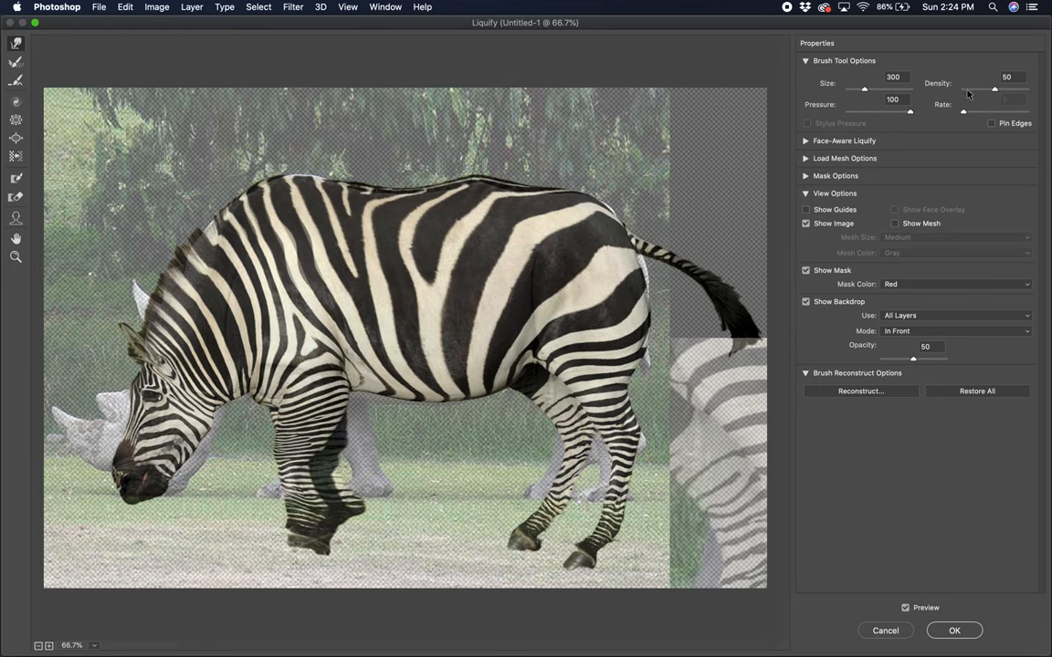
mouse_move(975, 115)
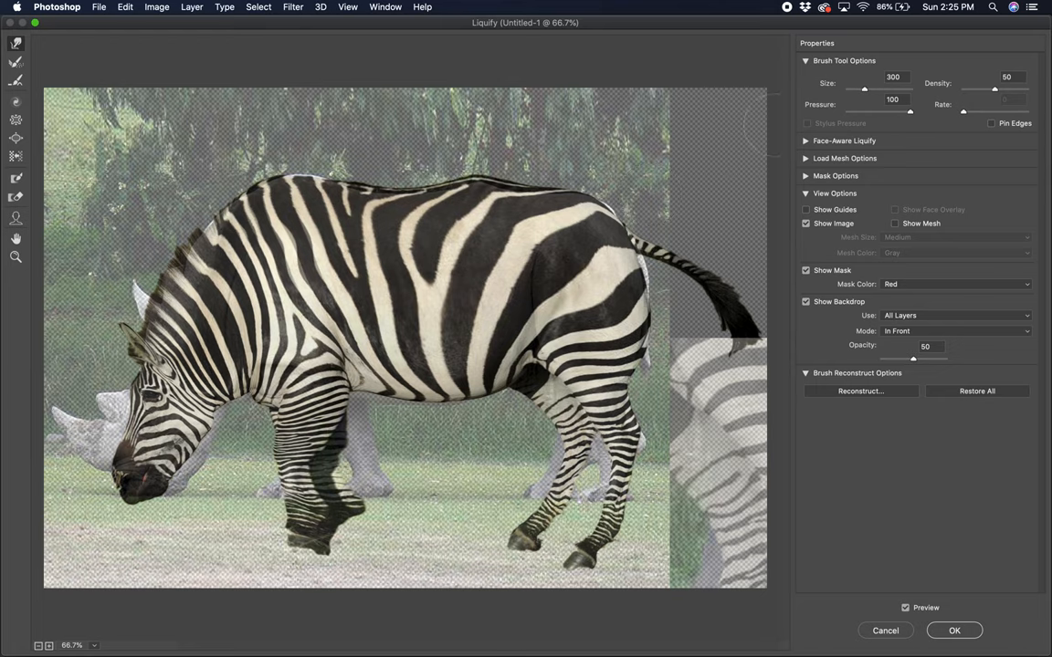
- Expand and collapse Face-Aware and Load Mesh options, set backdrop opacity near 48, and commit
click(806, 141)
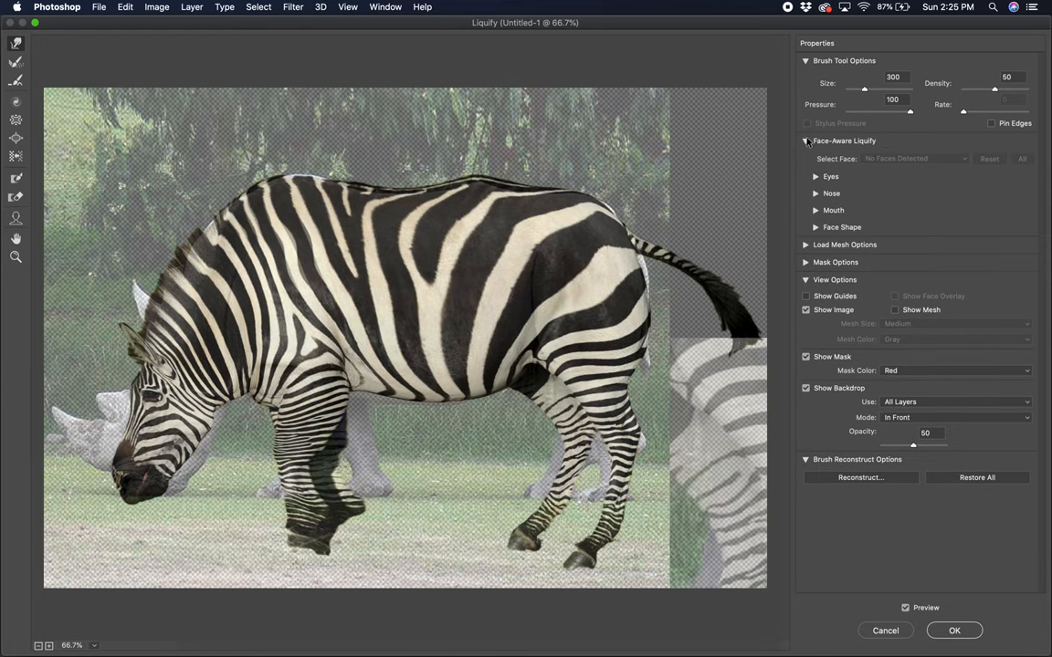
click(806, 140)
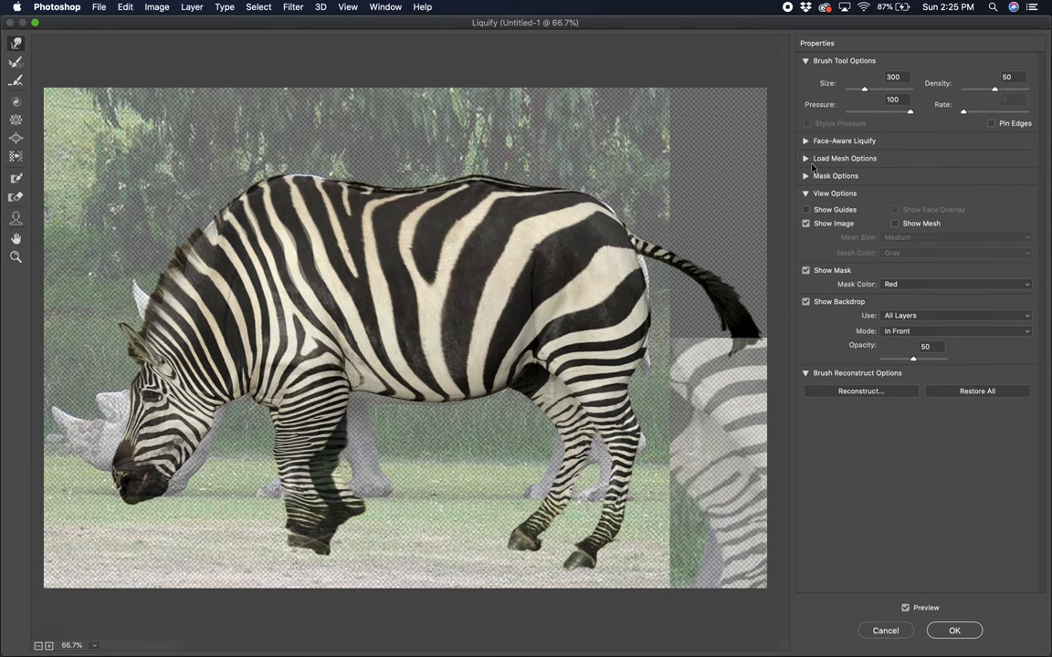
click(805, 158)
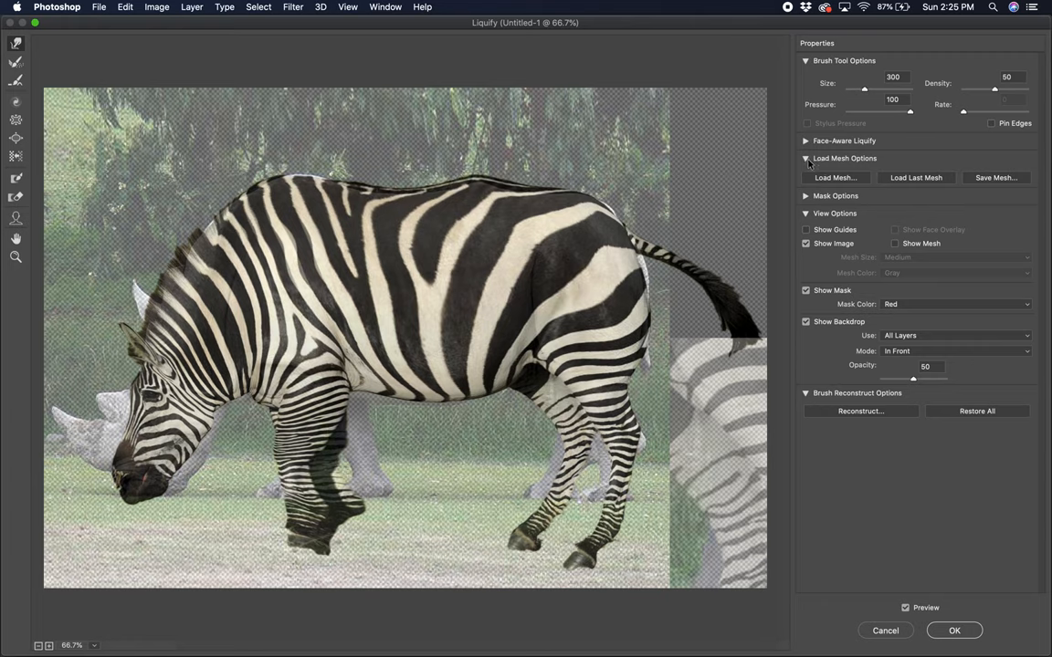
click(806, 158)
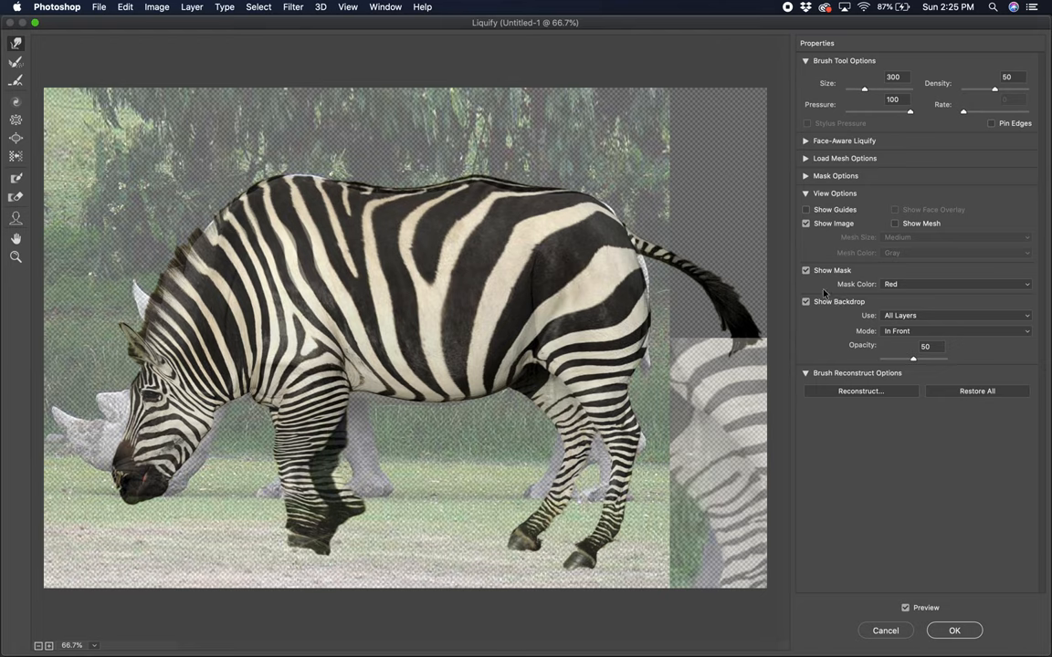
mouse_move(869, 340)
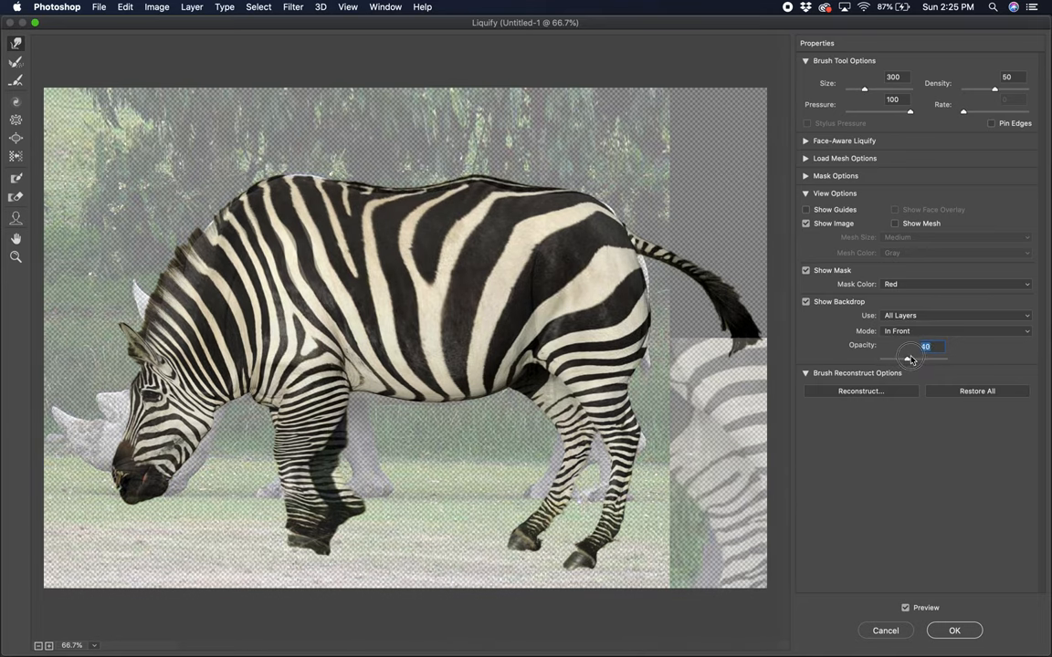
drag(927, 356, 930, 356)
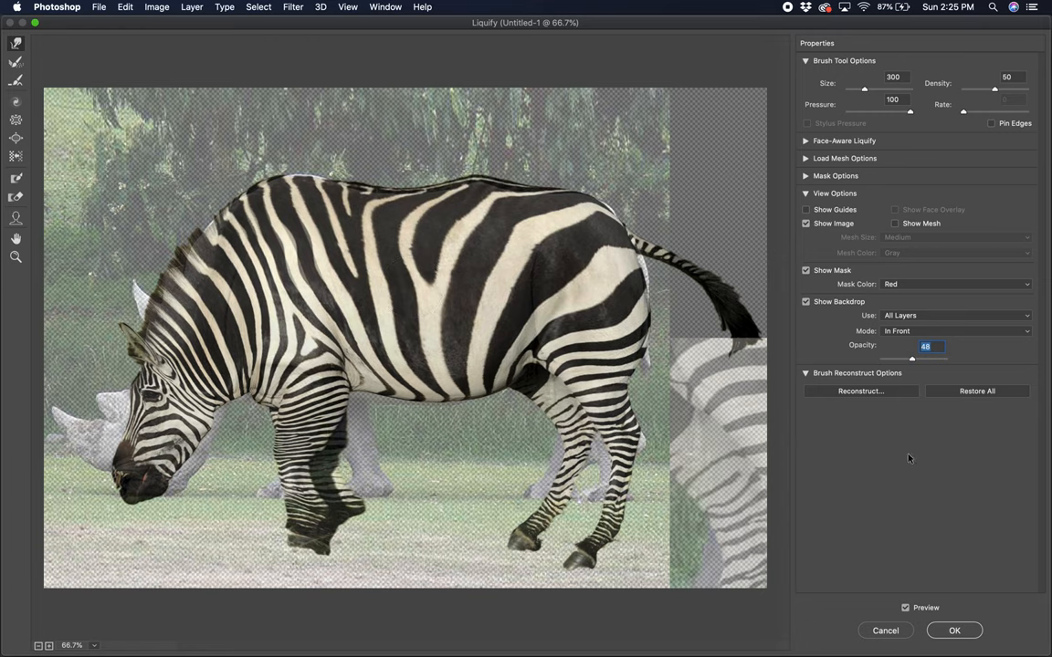
mouse_move(954, 631)
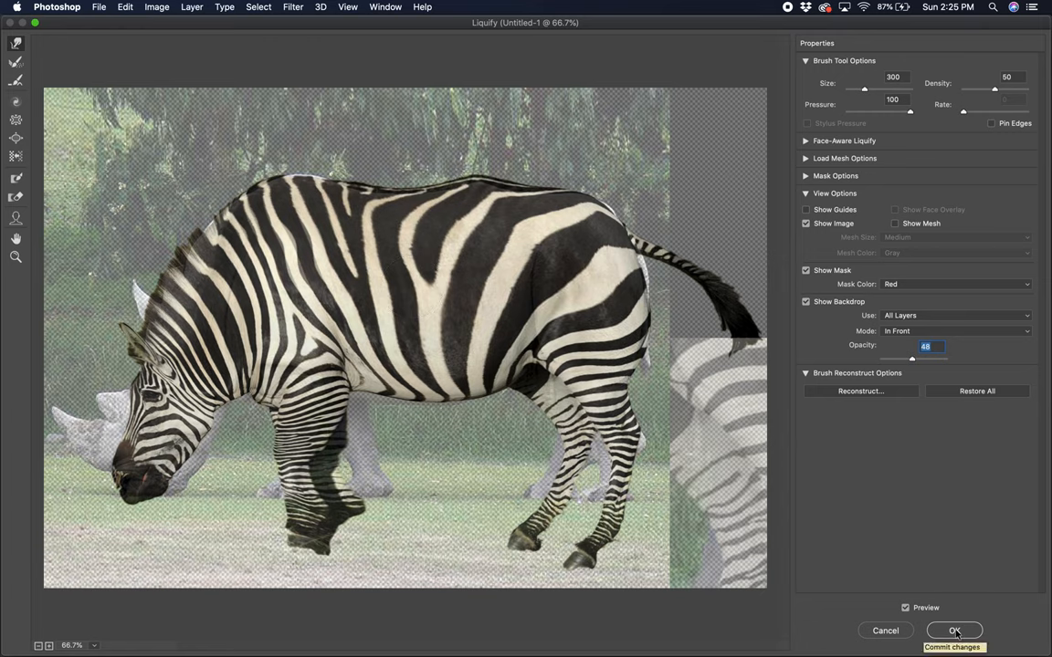
click(954, 630)
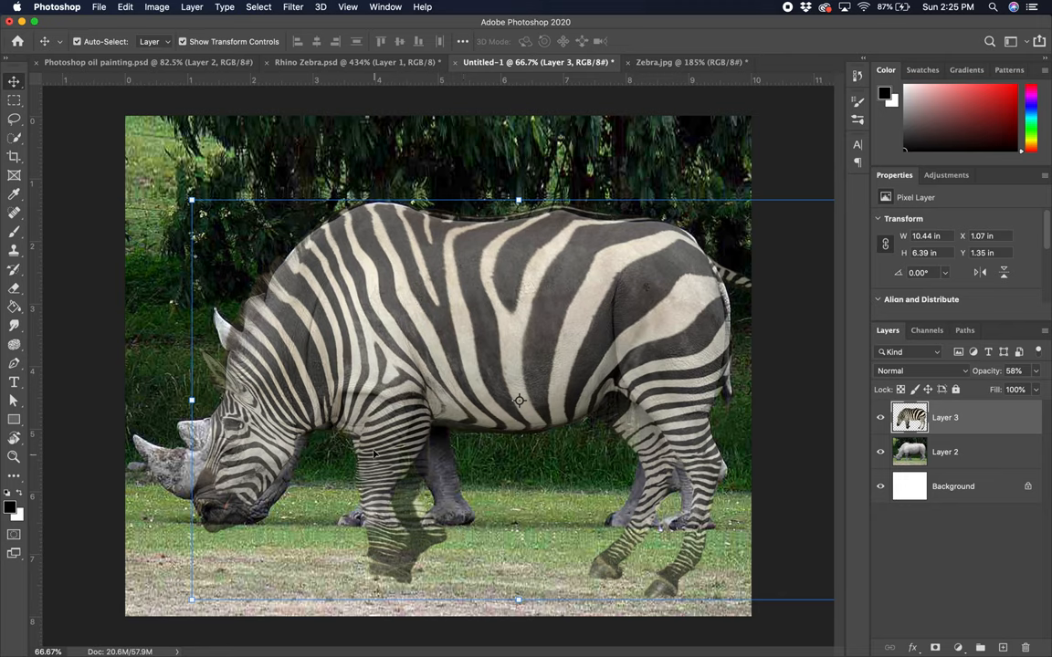